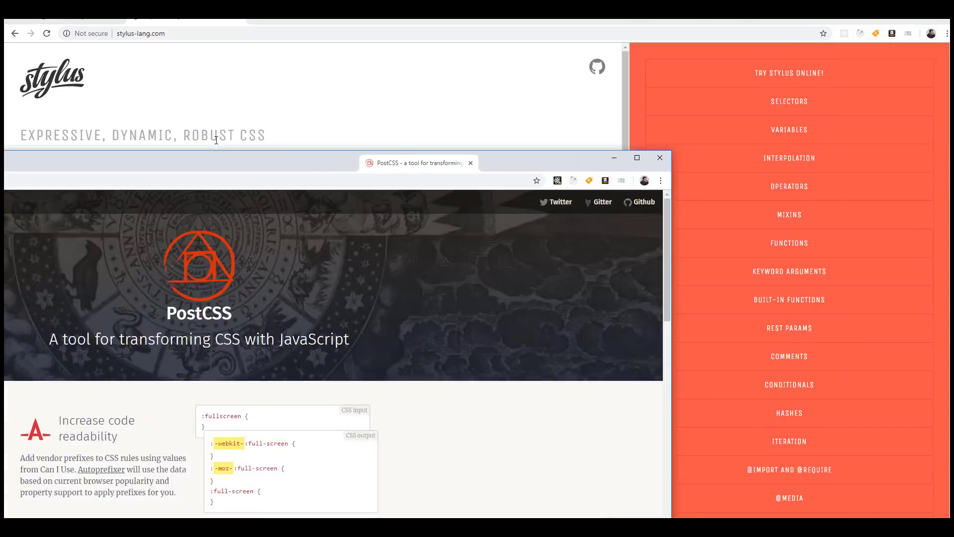
Step: Close the PostCSS window covering the Stylus homepage in Chrome
click(659, 158)
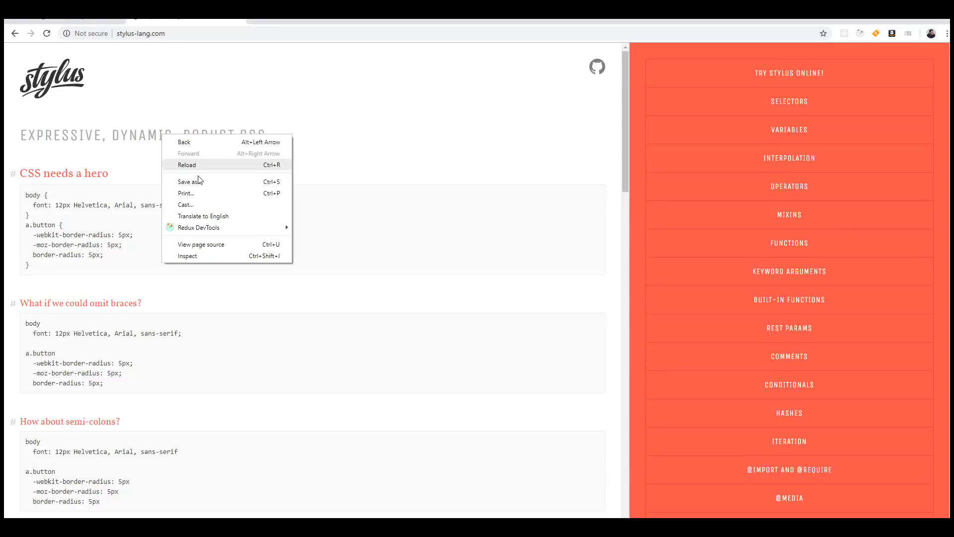
Step: Dismiss the page options menu on the Stylus page
click(188, 255)
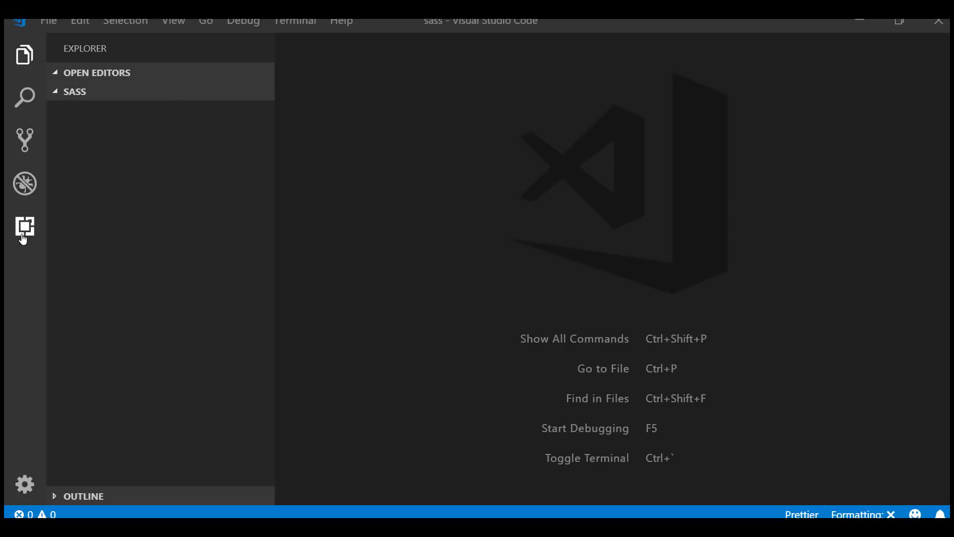
Step: Search the Extensions Marketplace for 'sass' and view the Sass extension's details
click(24, 228)
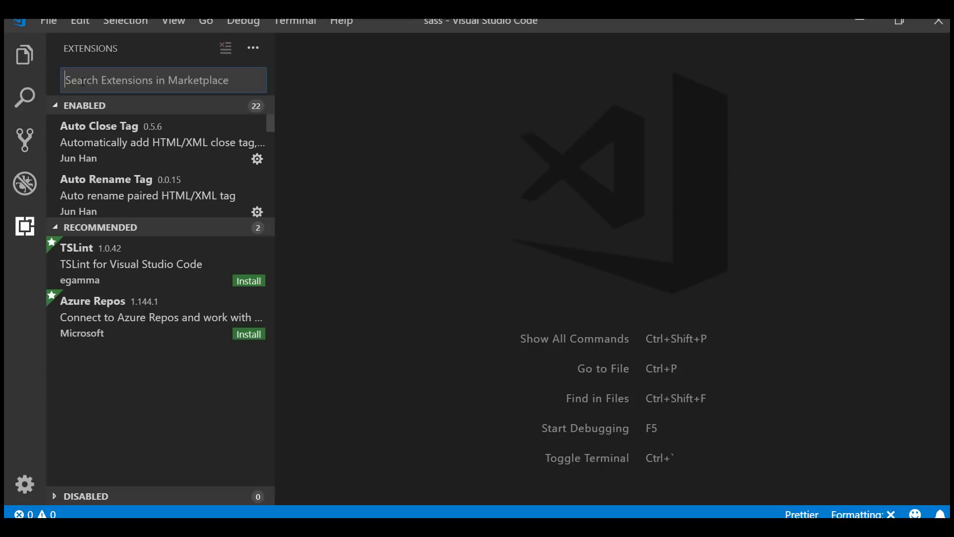
text(sas)
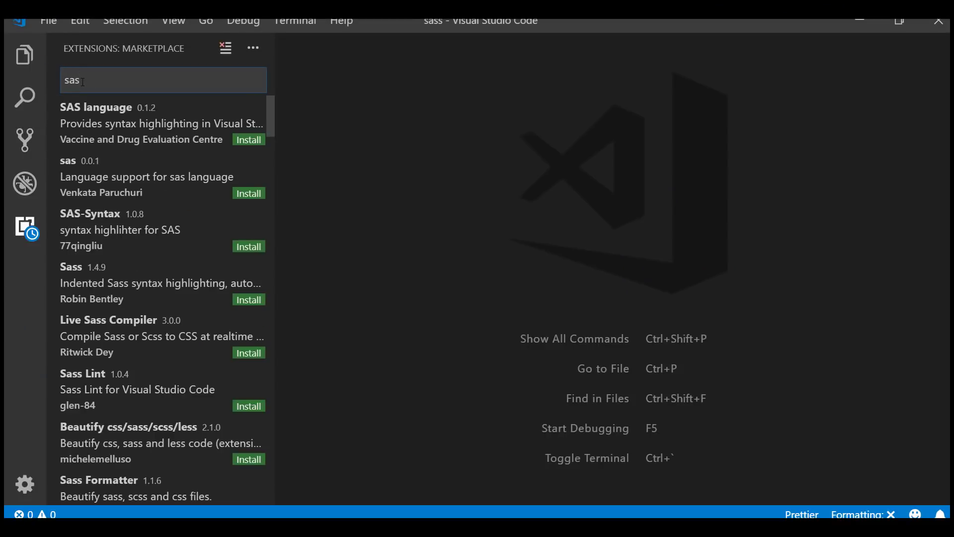
text(s)
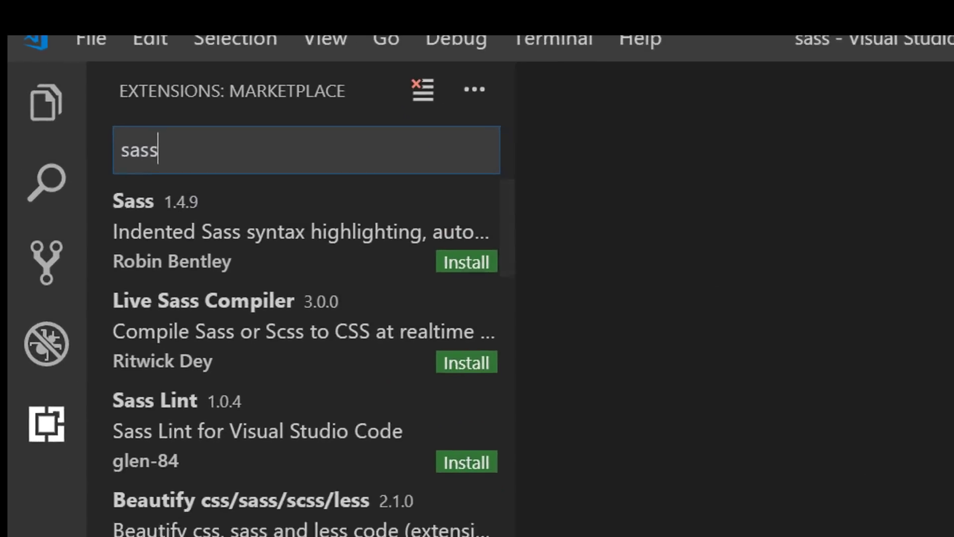
click(182, 225)
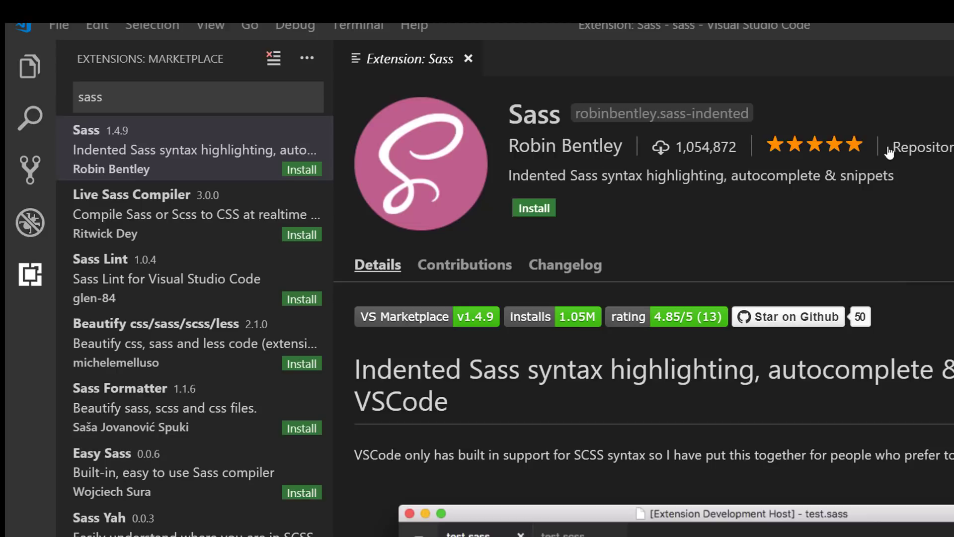
click(534, 208)
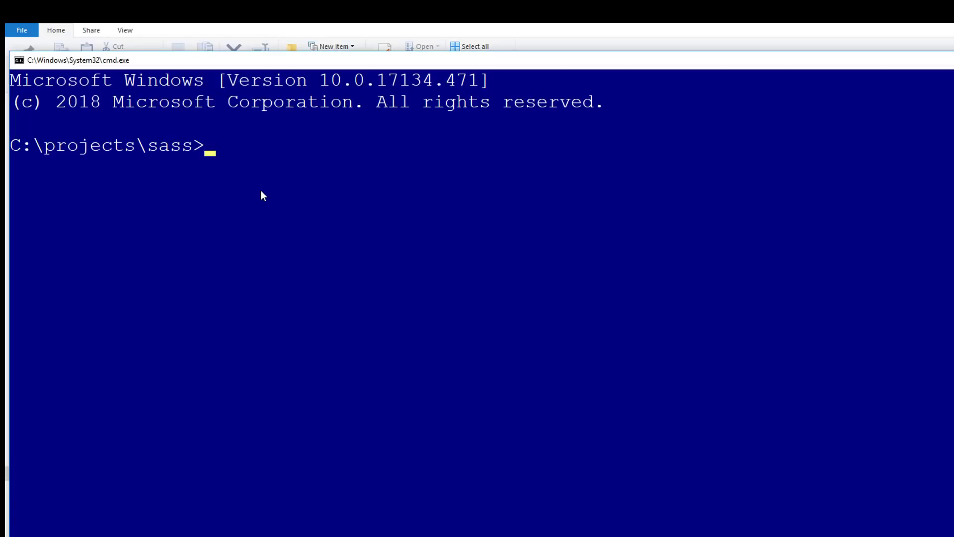
Step: Enter 'npm install -g sass' at the C:\projects\sass prompt
text(npm)
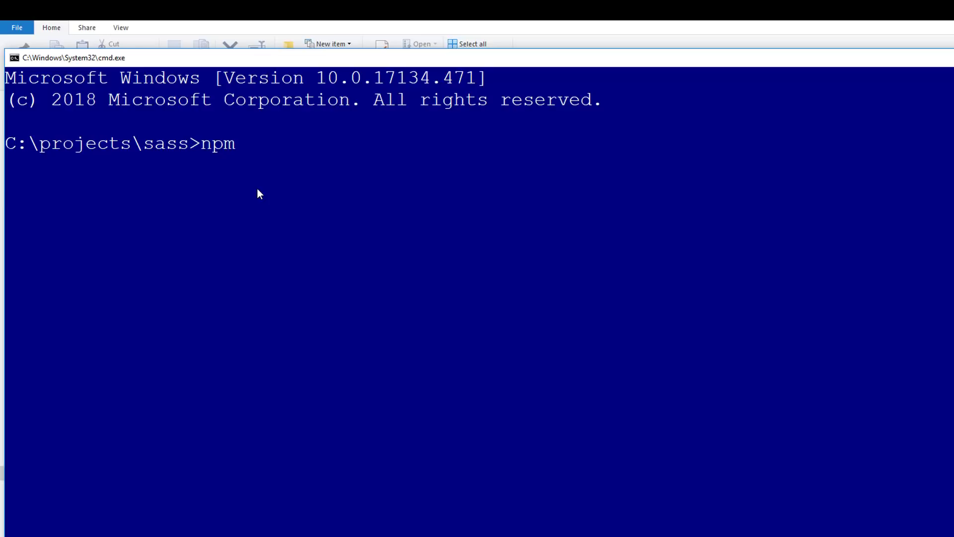
text(install)
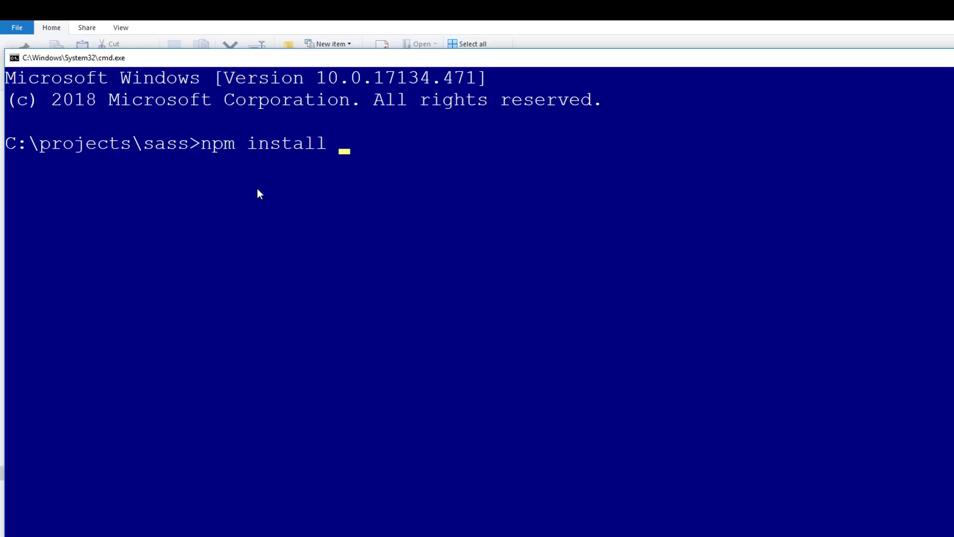
text(-g sas)
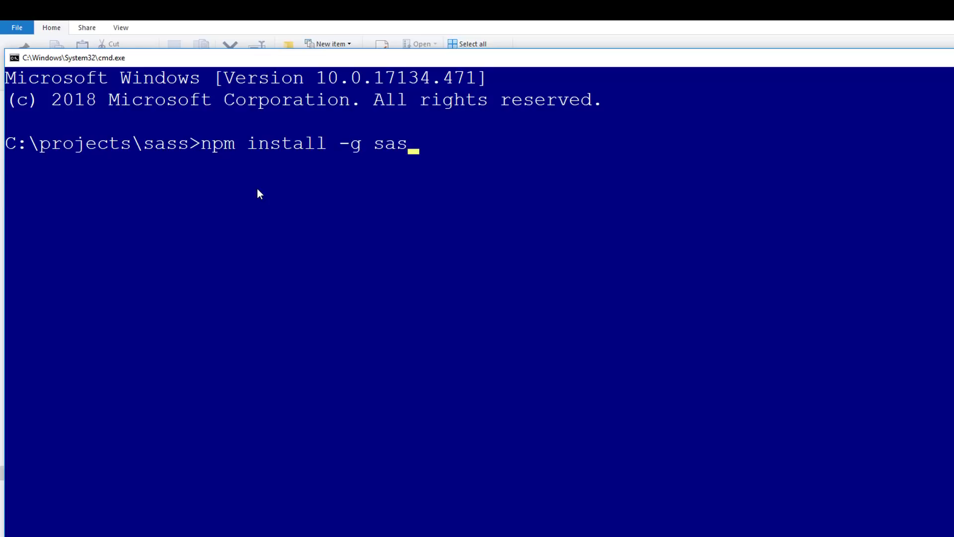
text(s)
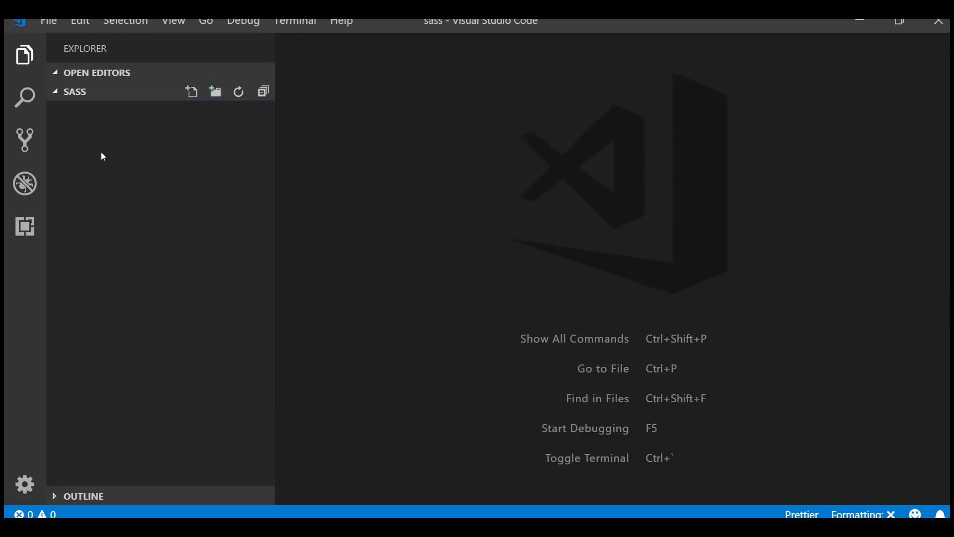
Step: Create test.scss and define the variable $primary-red: red;
click(191, 91)
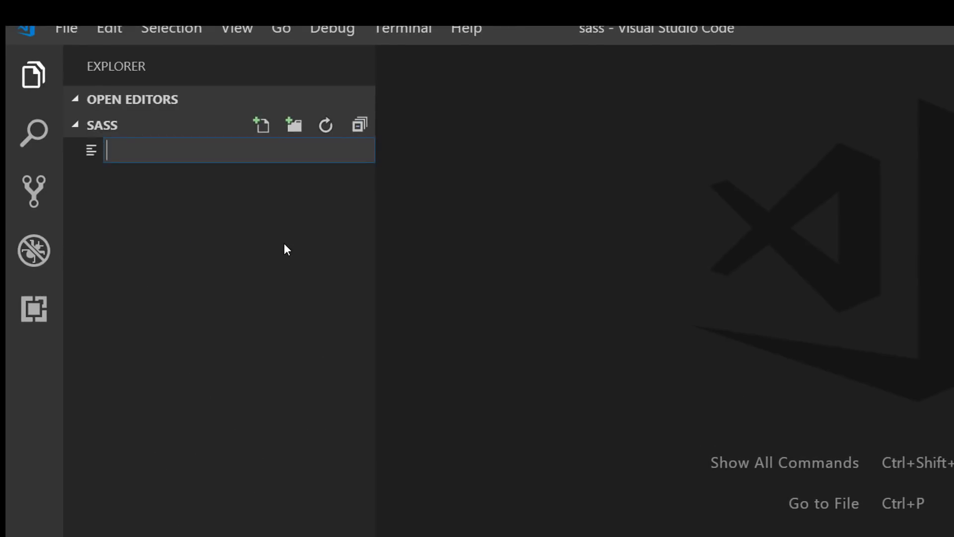
text(test.sc)
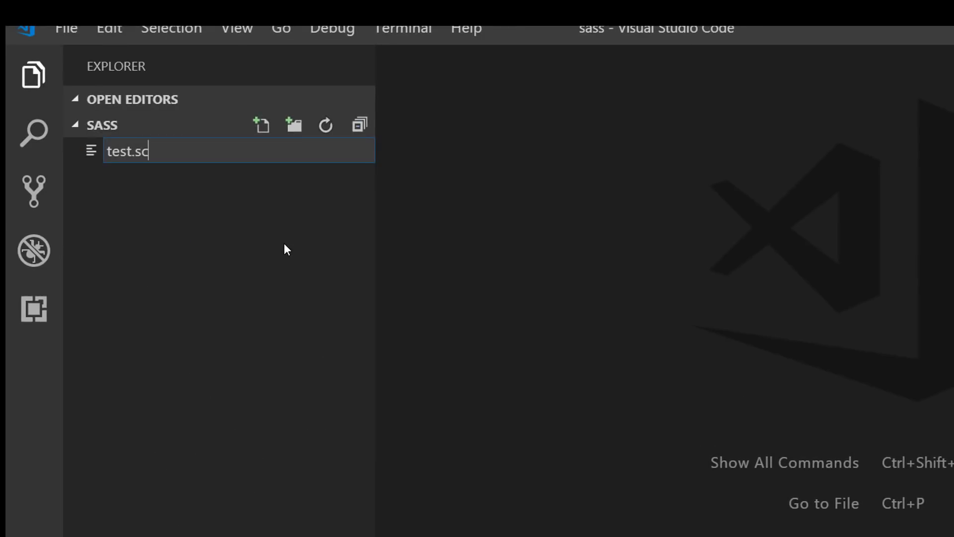
key(Return)
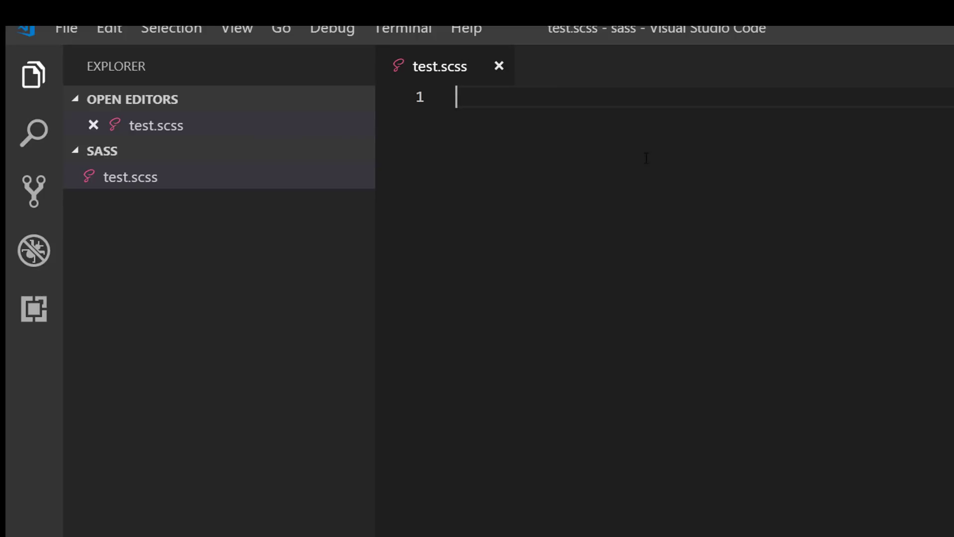
text($)
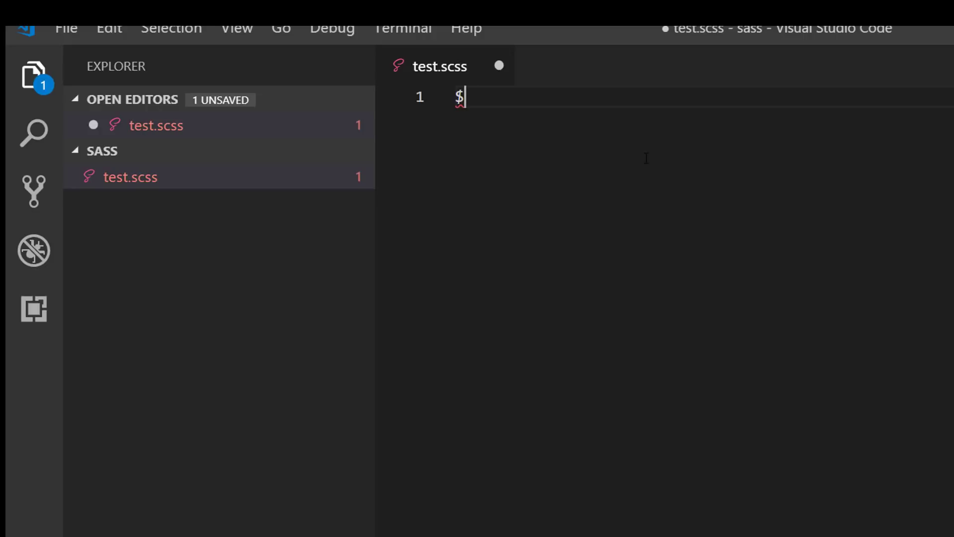
text(primary)
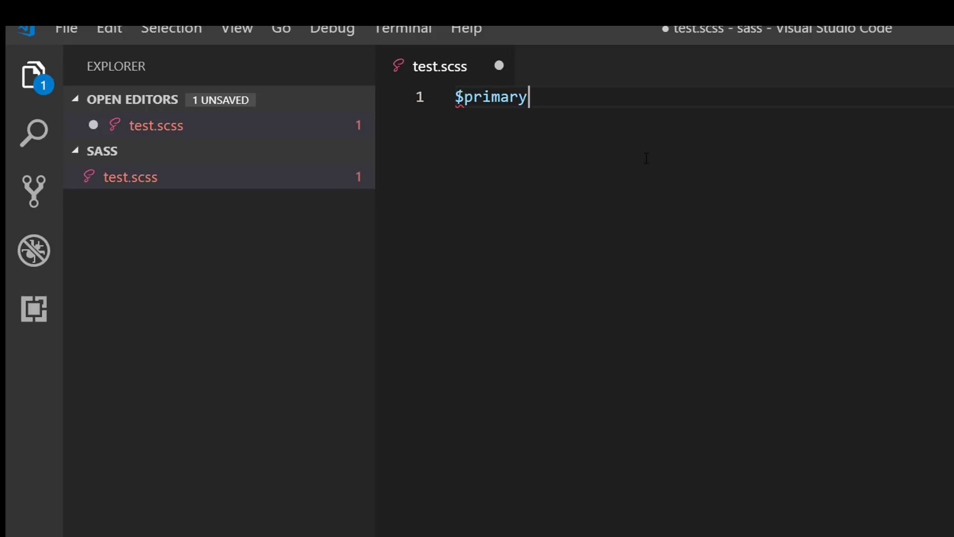
text(-red:)
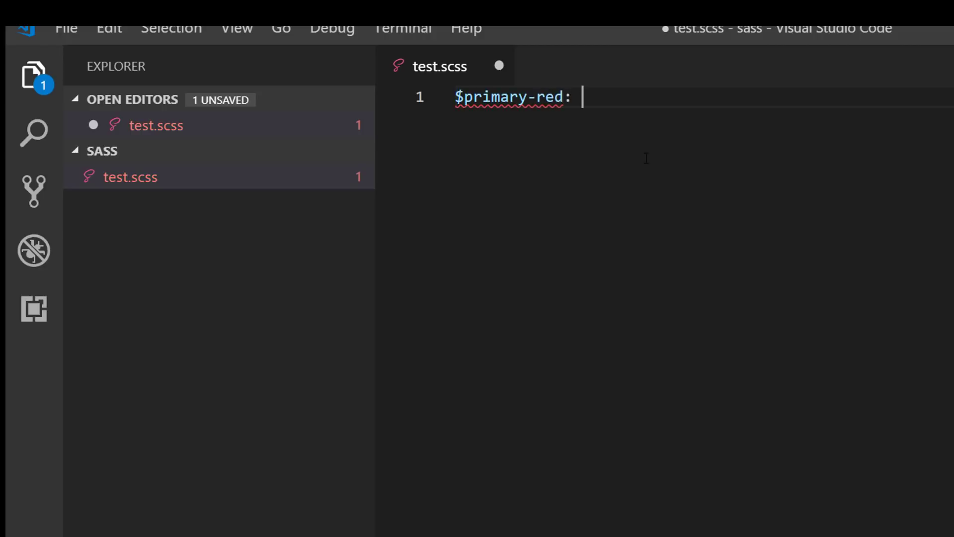
text(red;)
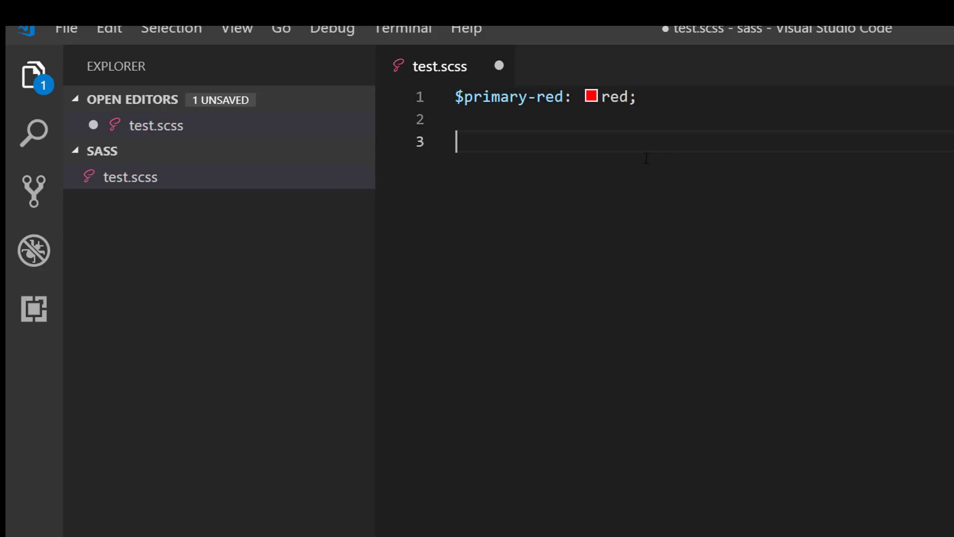
Step: Add an h1 rule with color: $primary-red and save test.scss
key(Return)
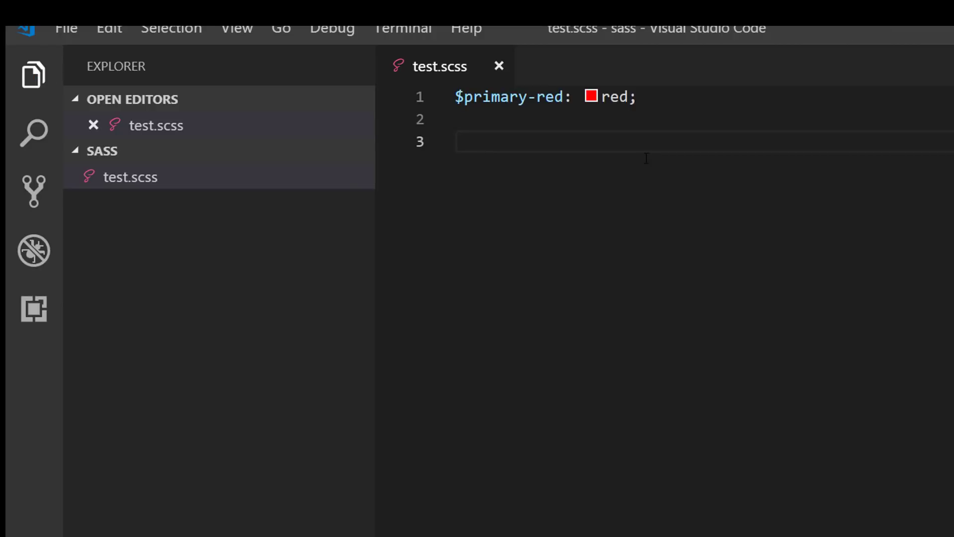
text(h1 {)
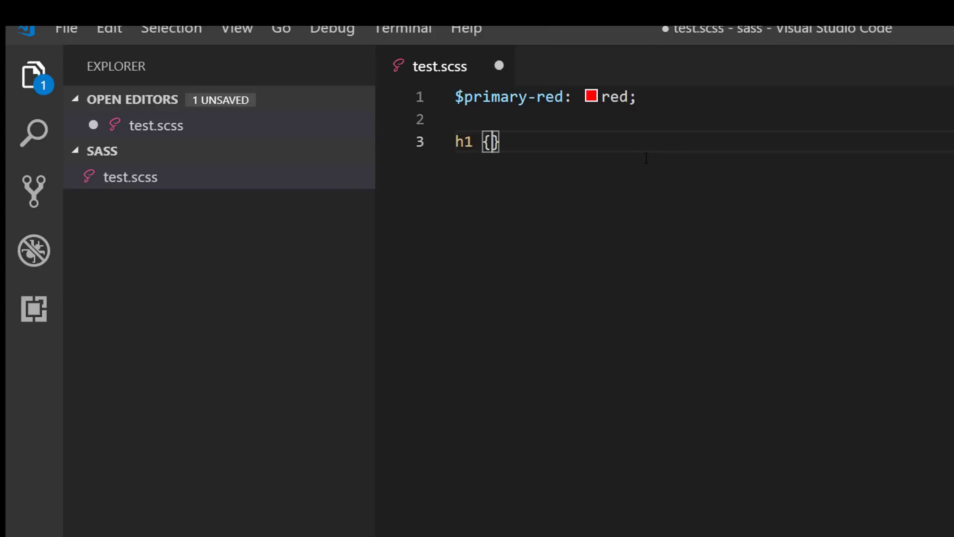
text(col)
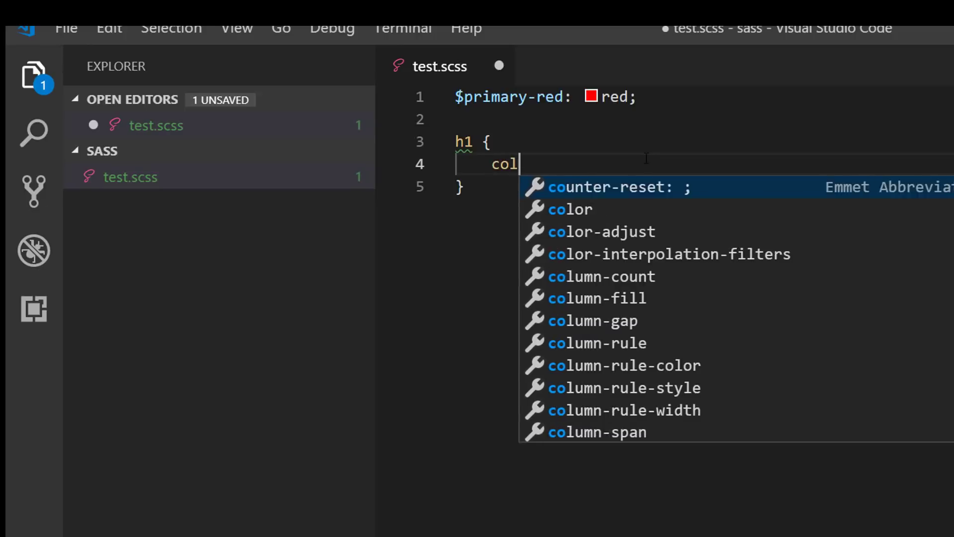
text(color: $primary-red)
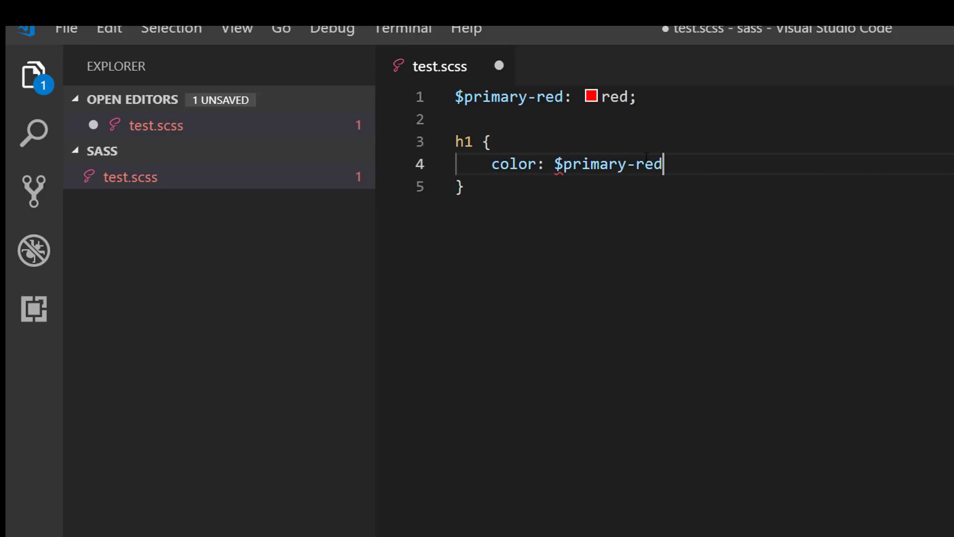
text(;)
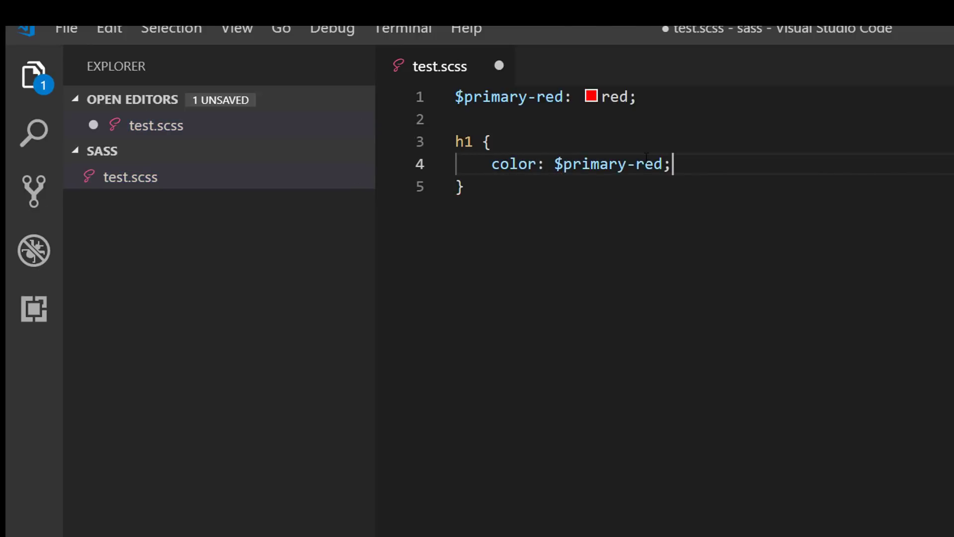
key(ctrl+s)
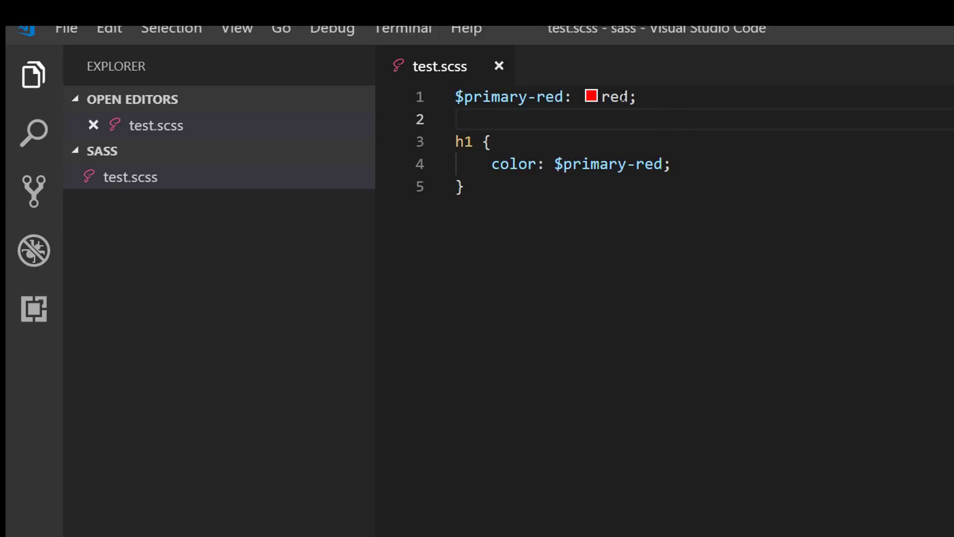
triple_click(545, 97)
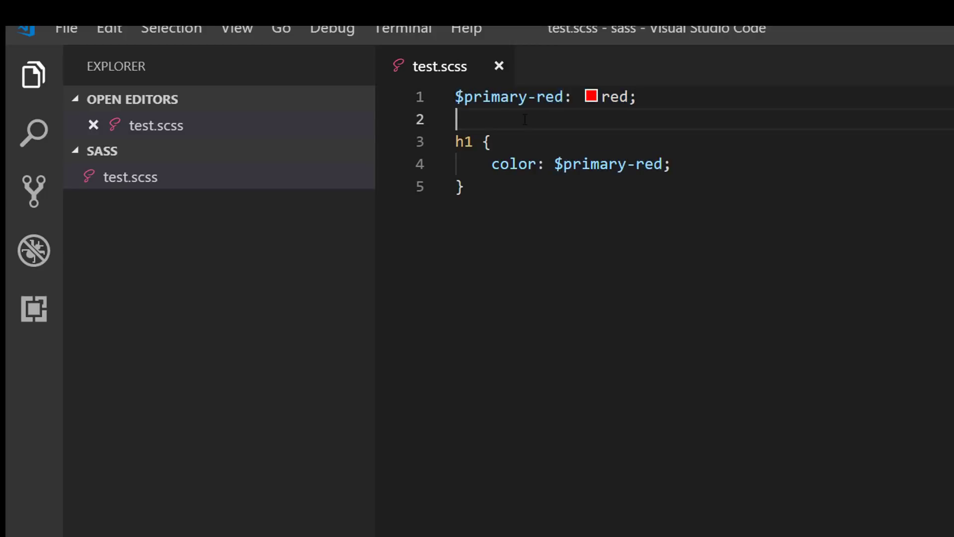
mouse_move(513, 165)
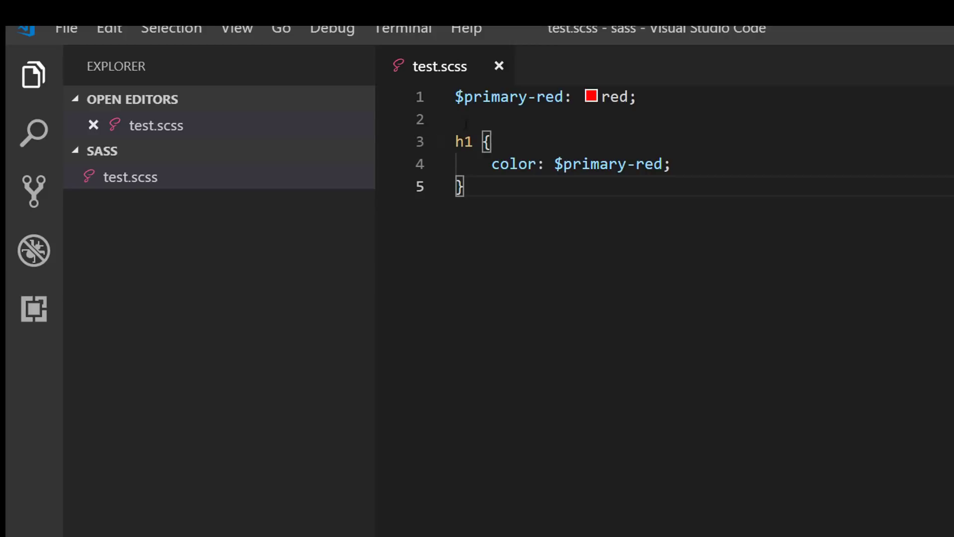
click(469, 119)
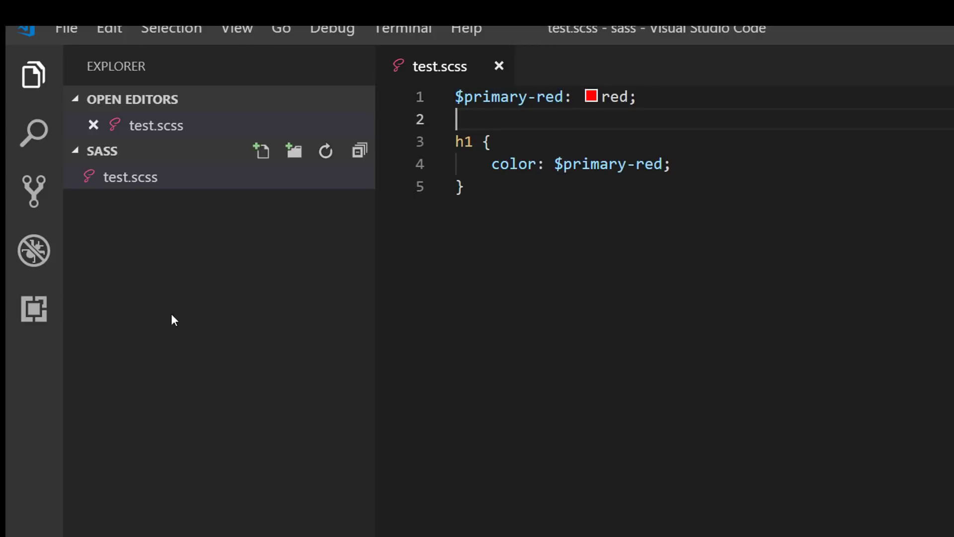
mouse_move(534, 133)
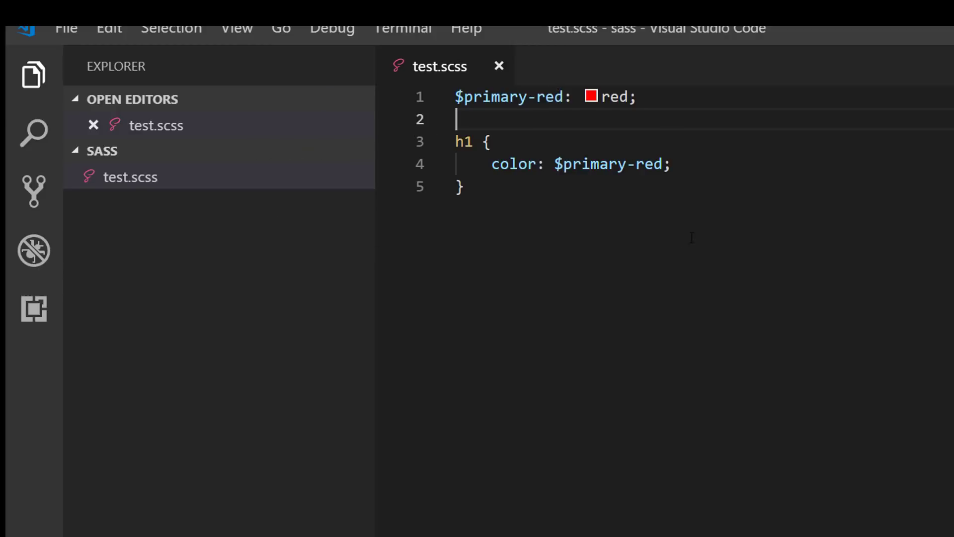
mouse_move(667, 219)
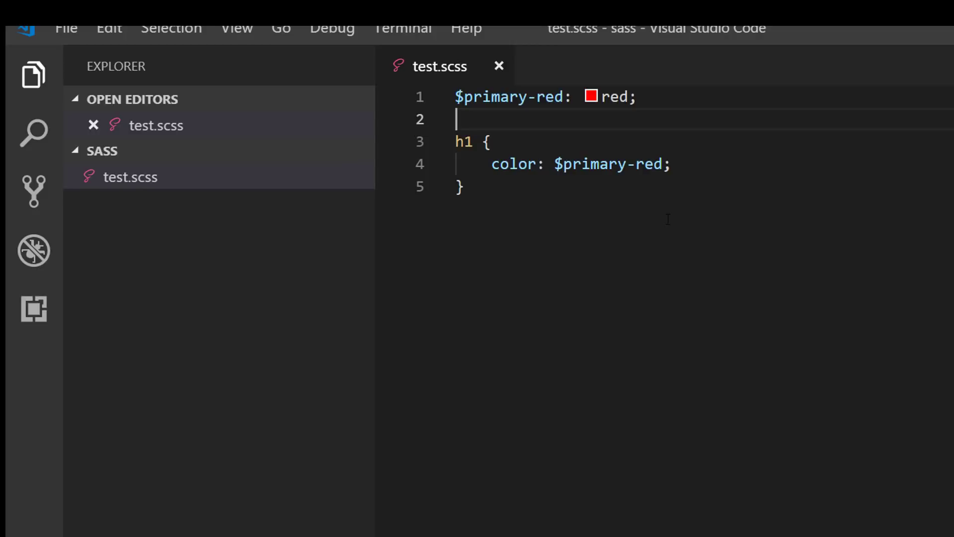
mouse_move(189, 223)
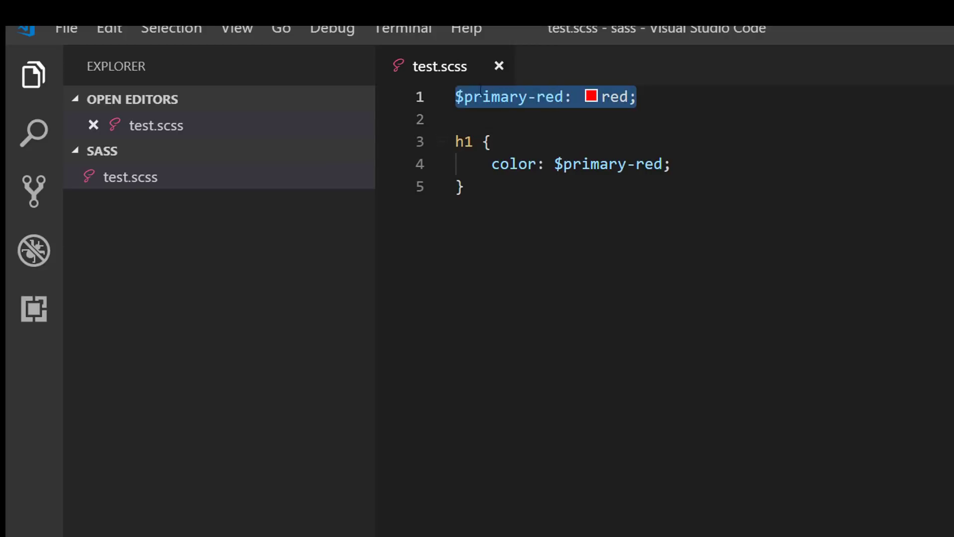
click(487, 141)
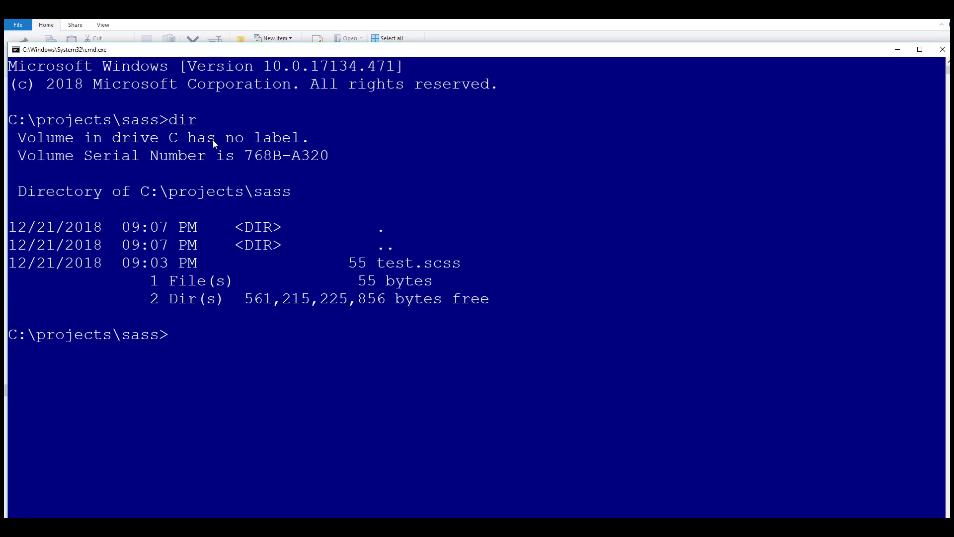
Step: Start 'sass --watch test.scss' from the sass project folder
text(sasss --watc)
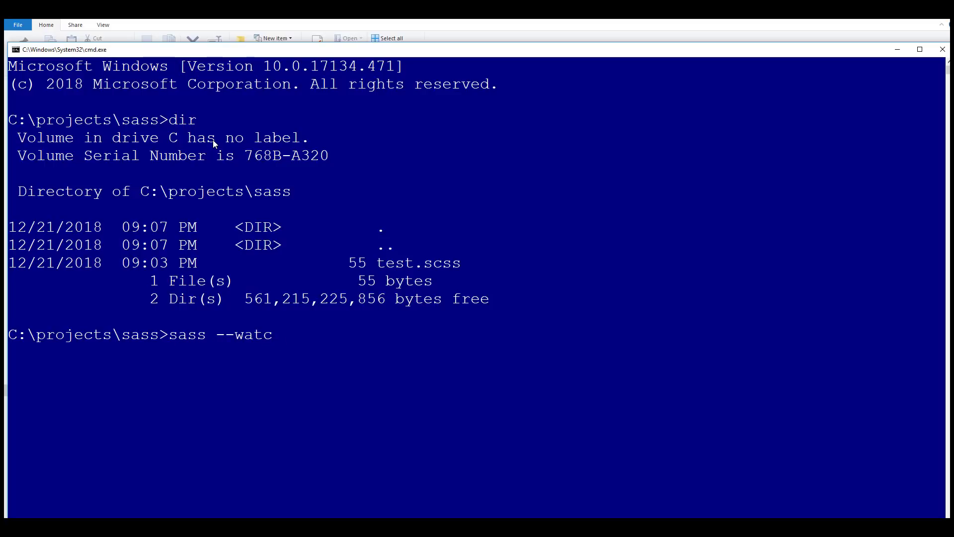
text(ht)
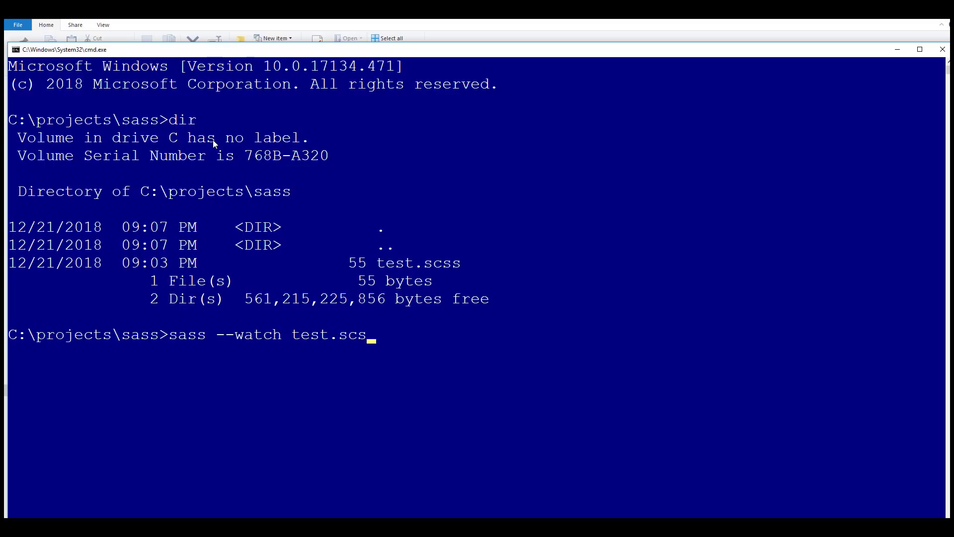
text(s)
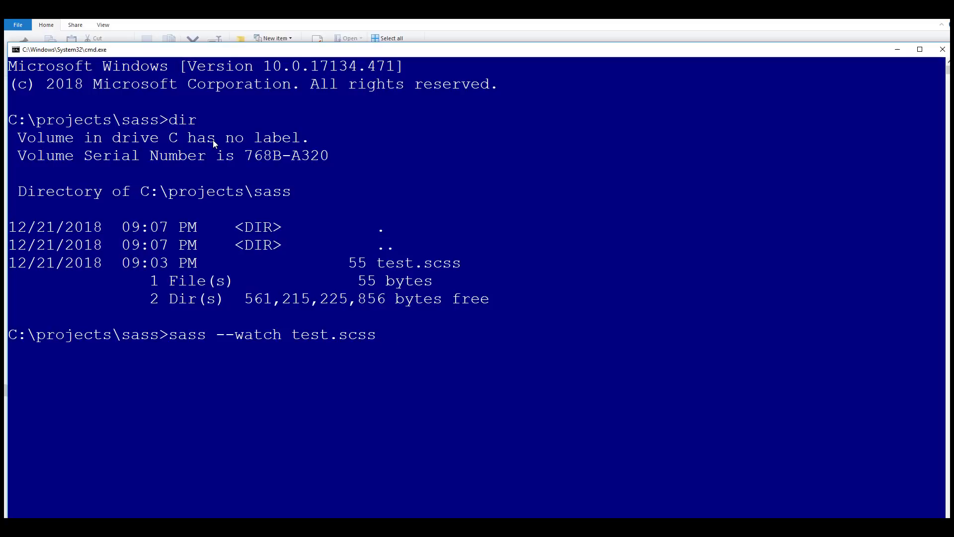
text(test.css)
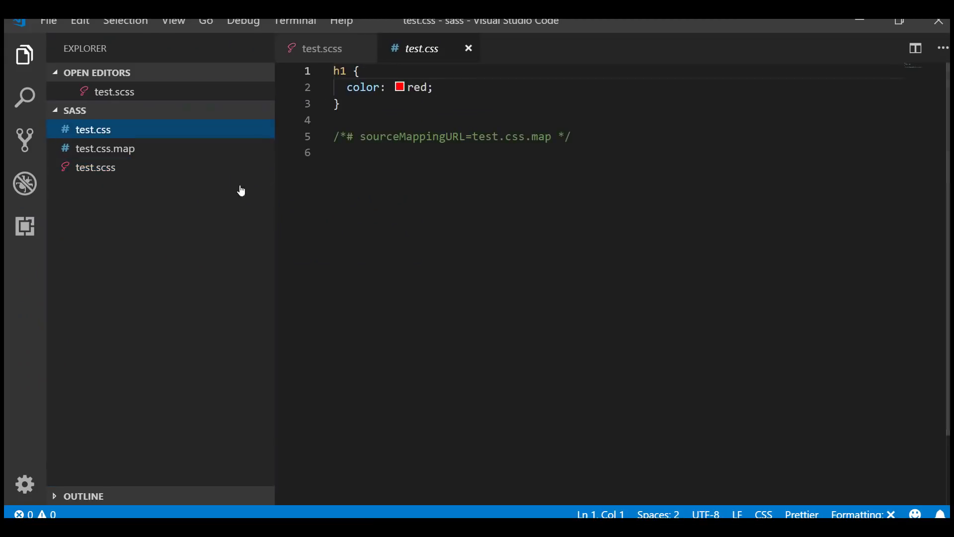
Step: Review the compiled test.css and test.css.map, then return to test.scss
click(105, 148)
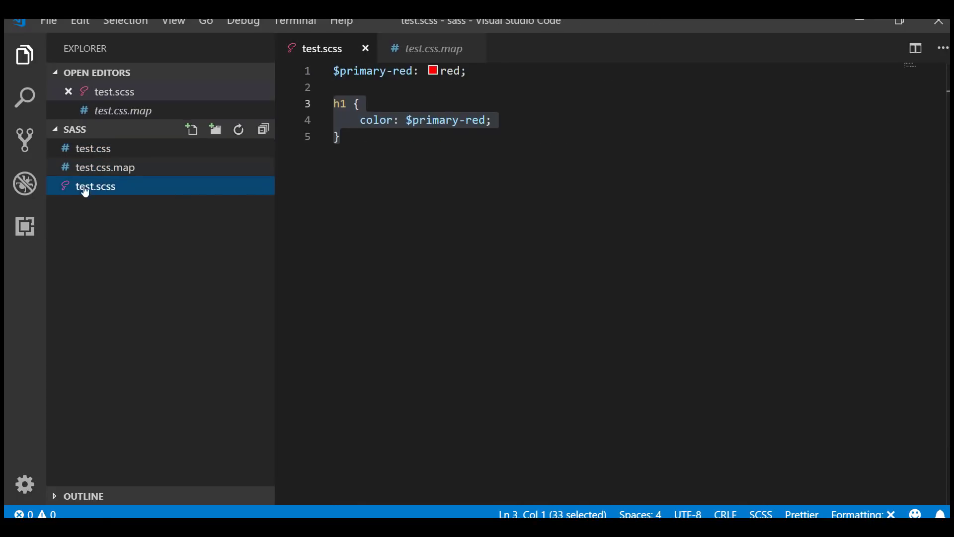
mouse_move(95, 187)
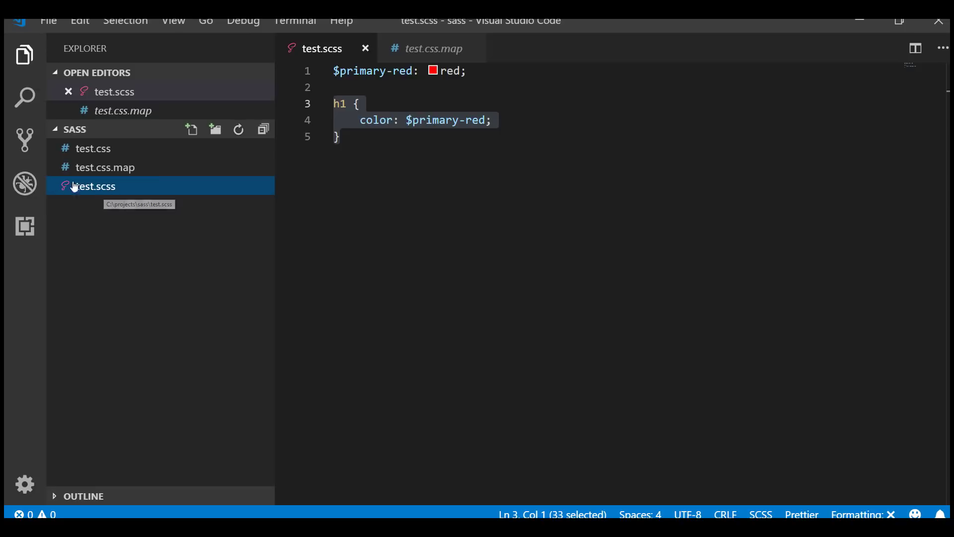
mouse_move(157, 163)
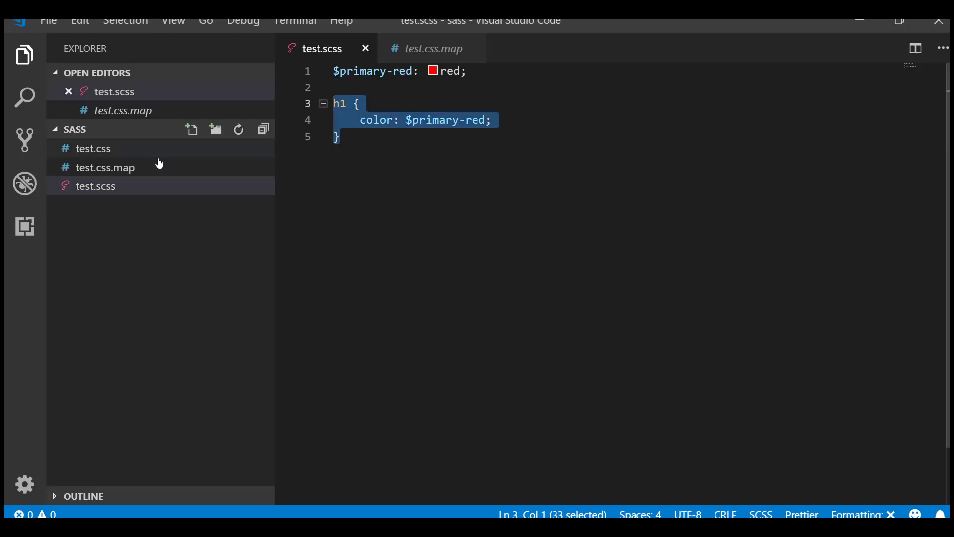
click(105, 167)
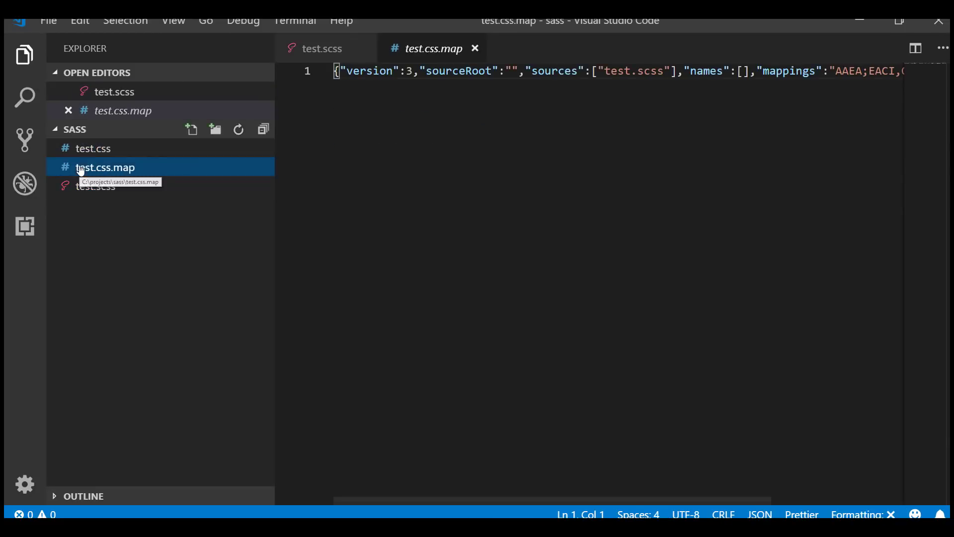
click(93, 148)
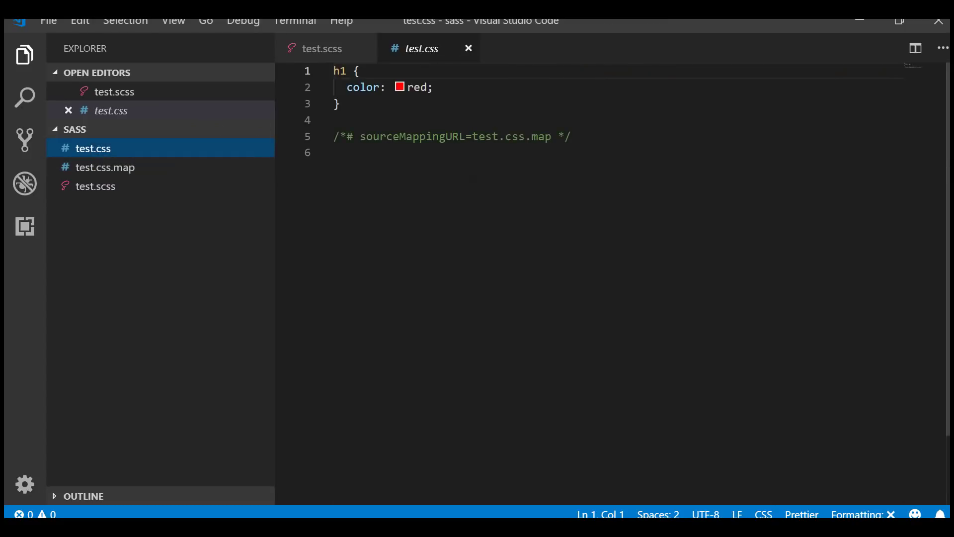
click(96, 185)
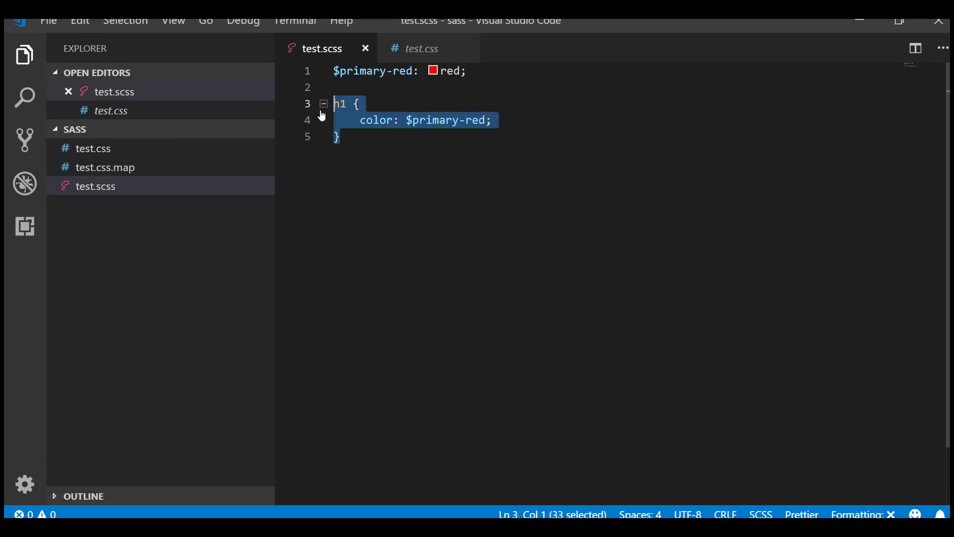
click(420, 48)
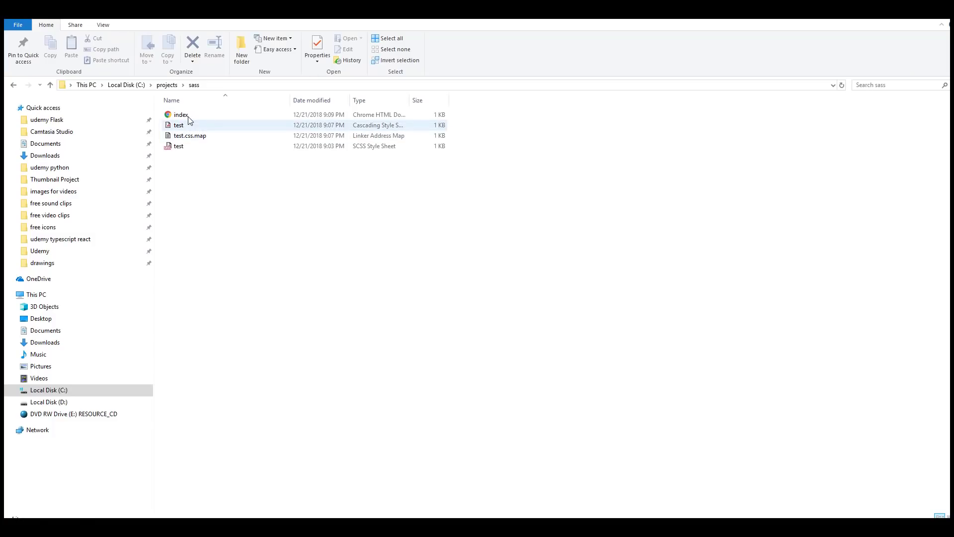
Step: Open index.html from the sass folder in File Explorer
click(180, 114)
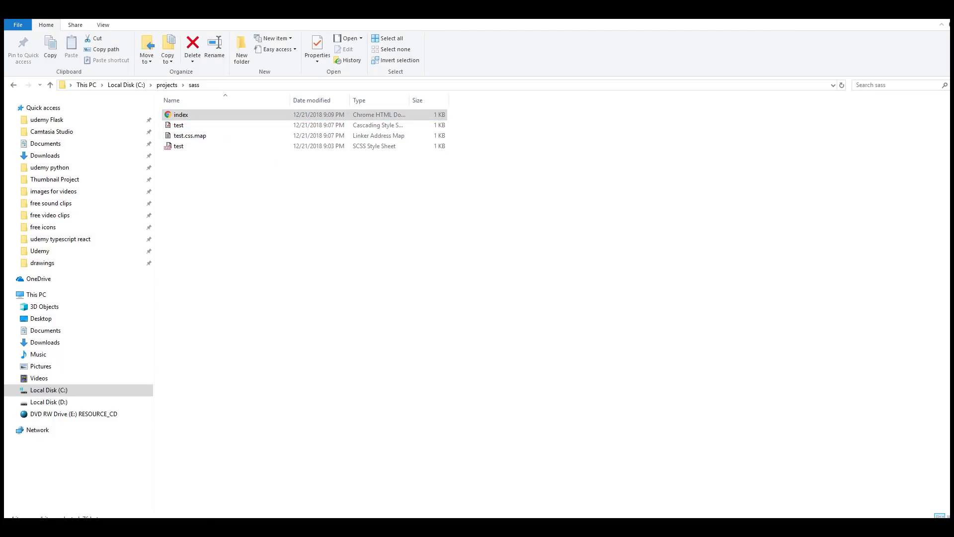
double_click(180, 115)
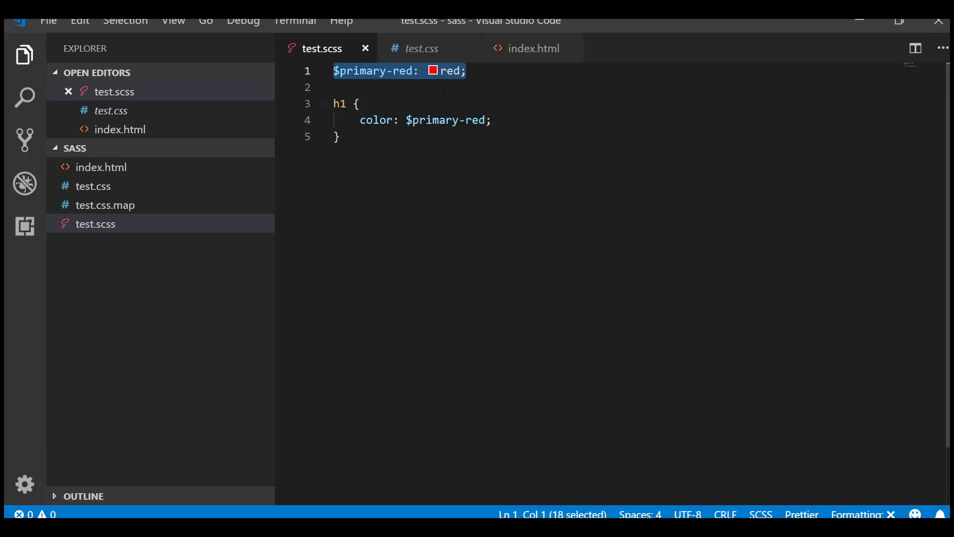
Step: Change $primary-red in test.scss from red to blue
double_click(450, 71)
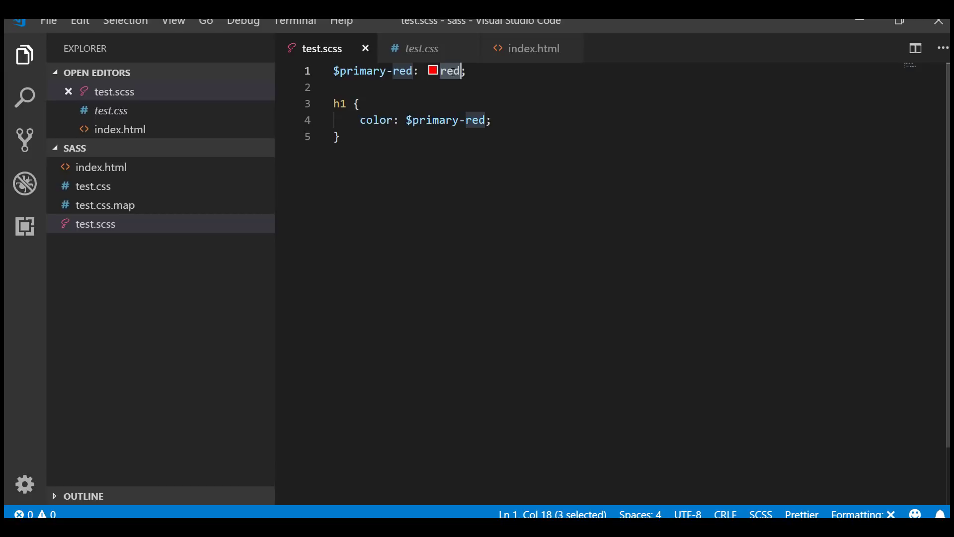
text(blue)
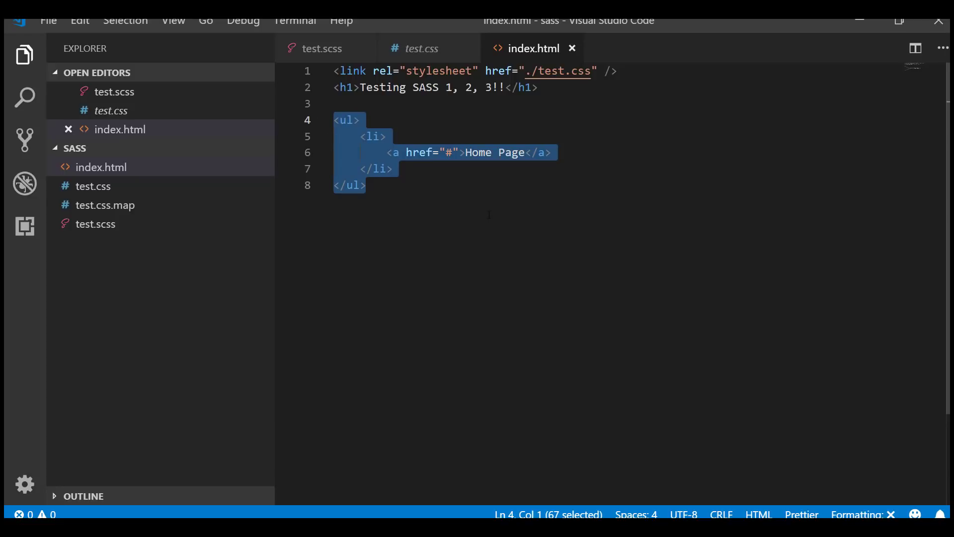
Step: Select the Home Page list item in index.html, then switch to test.scss
click(358, 185)
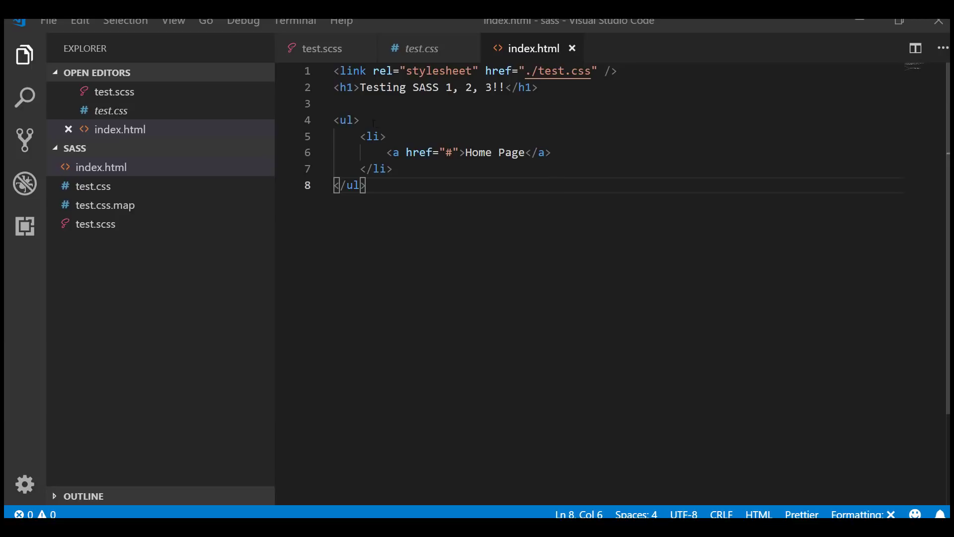
drag(361, 136, 392, 169)
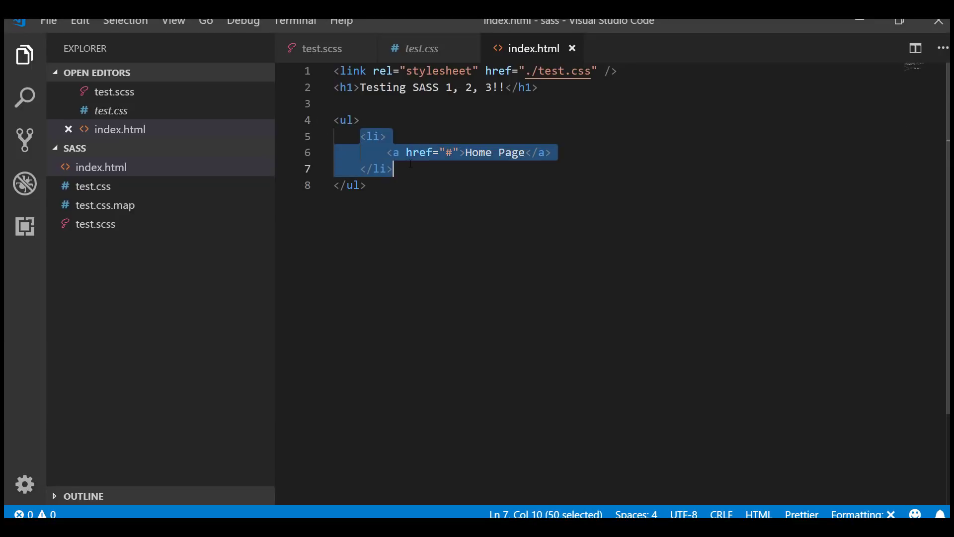
click(95, 223)
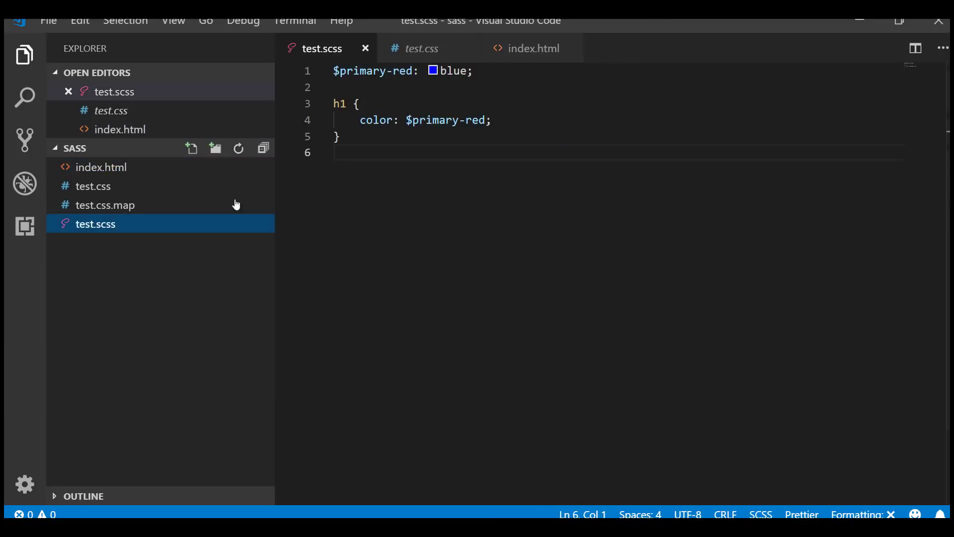
Step: Nest an li > a rule with font-size: 240px inside ul and save test.scss
text(U)
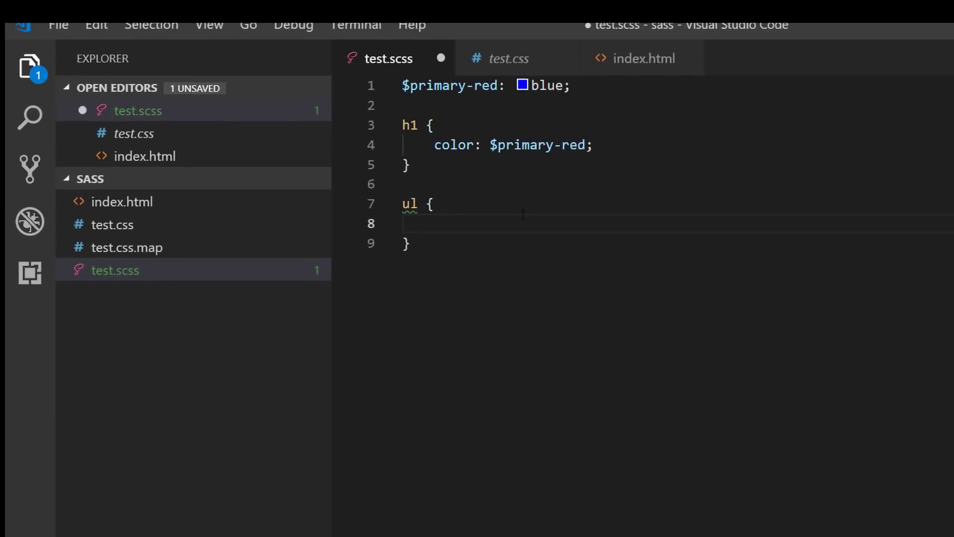
text(l)
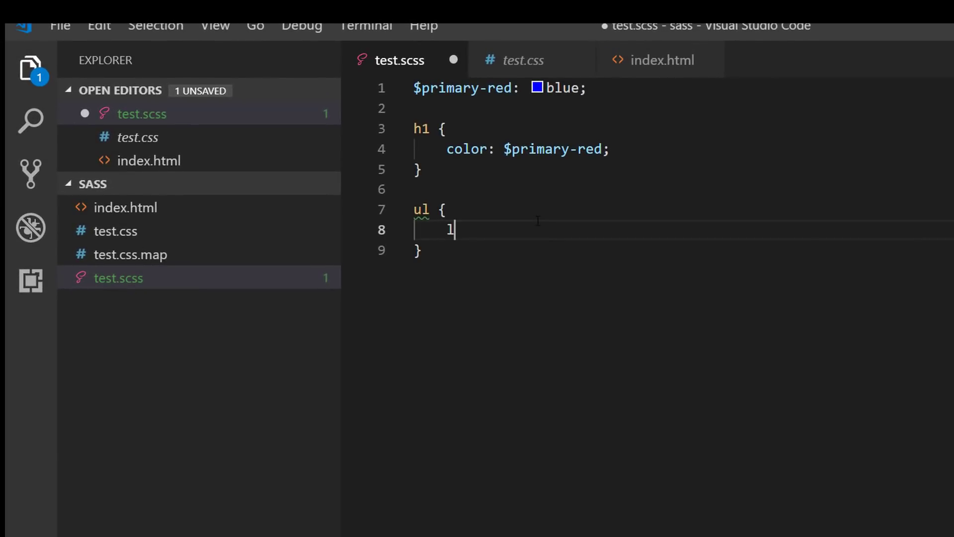
text(i {)
text(font-size:)
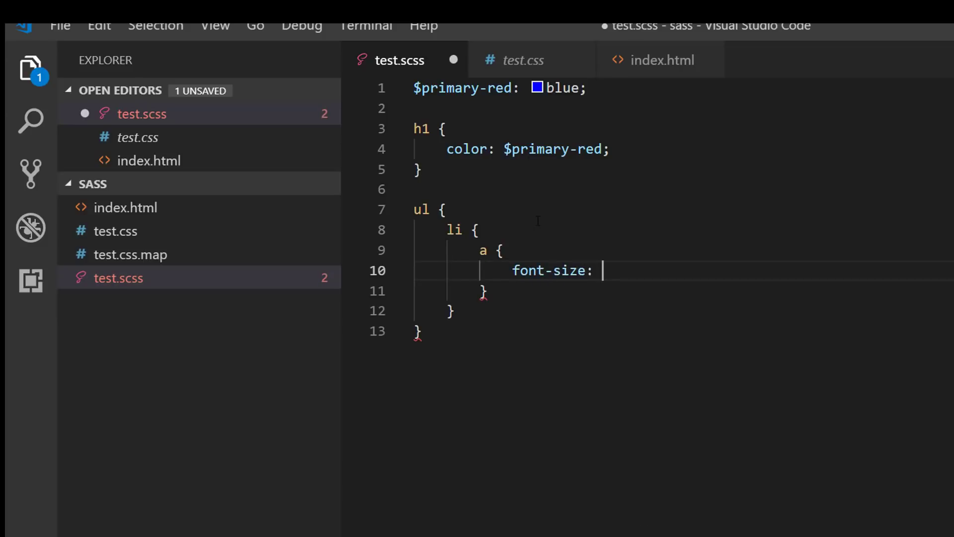
text(240px;)
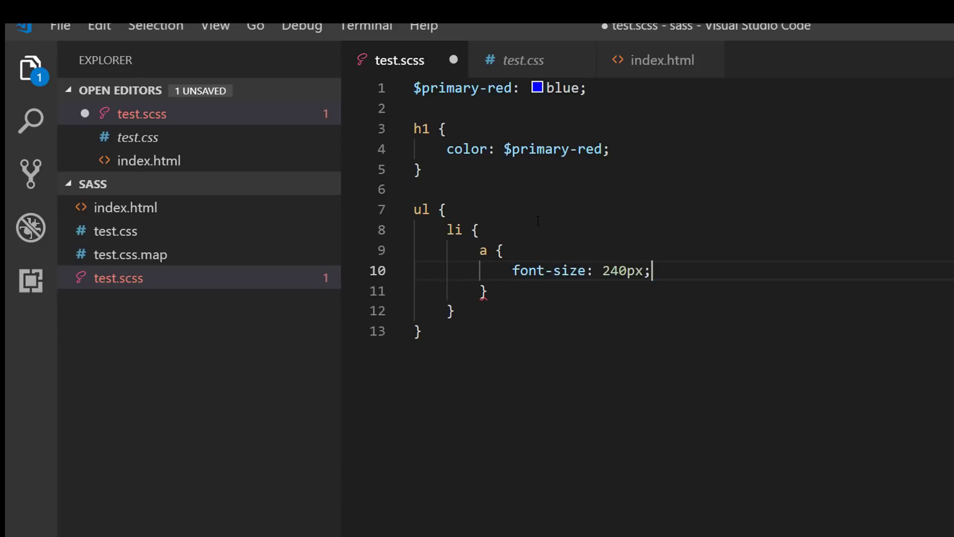
key(ctrl+s)
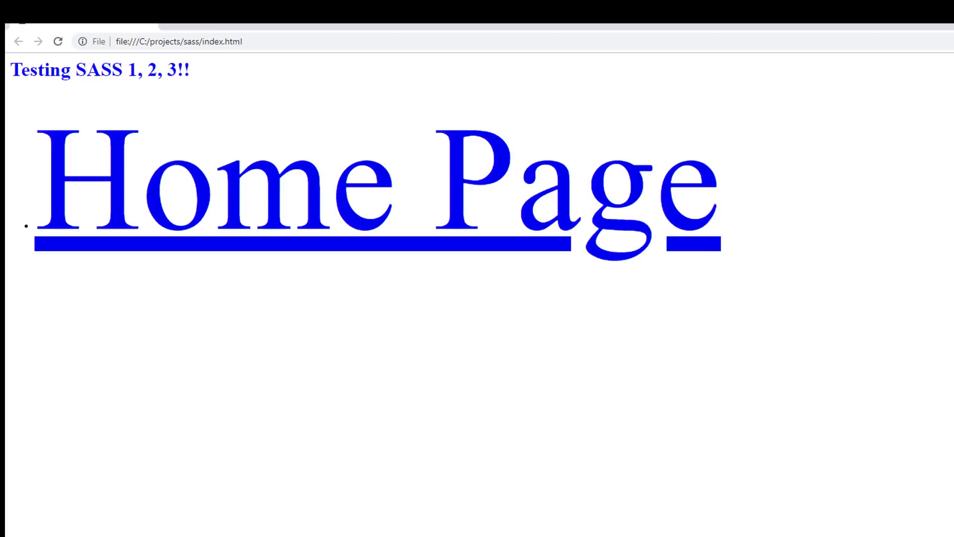
mouse_move(664, 407)
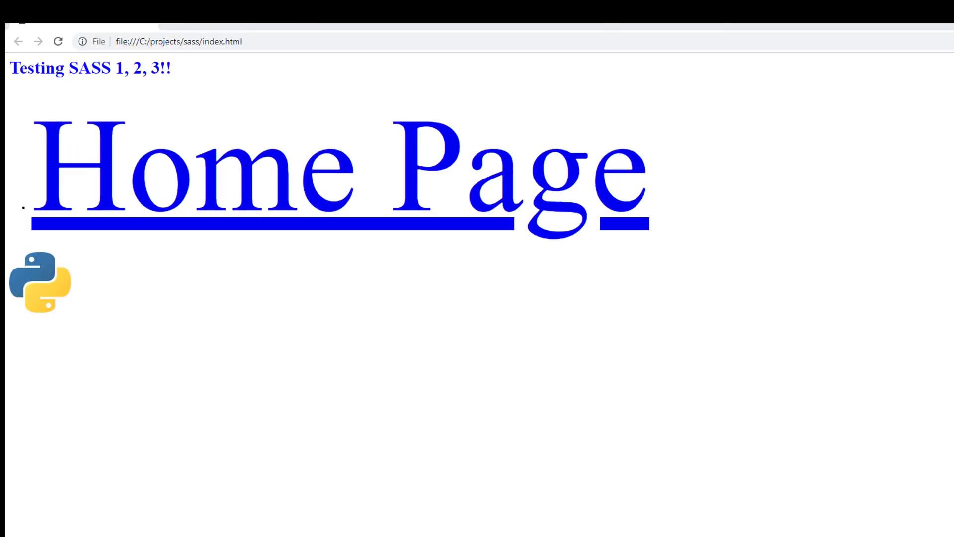
mouse_move(48, 257)
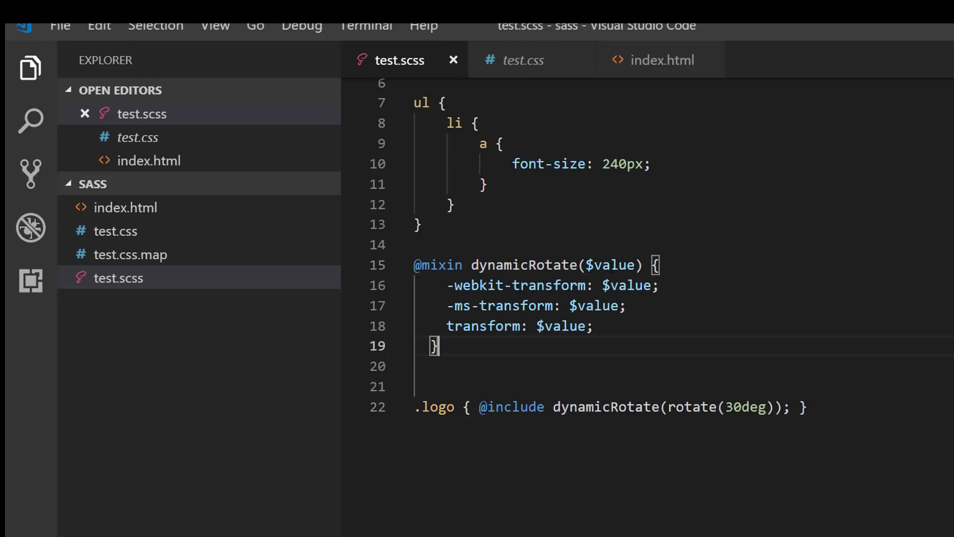
Step: Review the dynamicRotate mixin's webkit-transform prefix and its .logo include
double_click(608, 265)
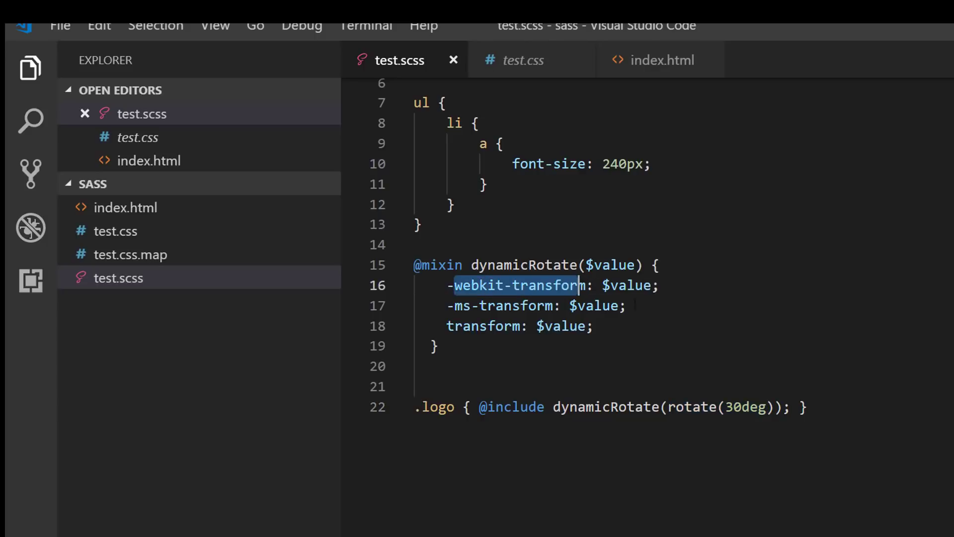
double_click(718, 406)
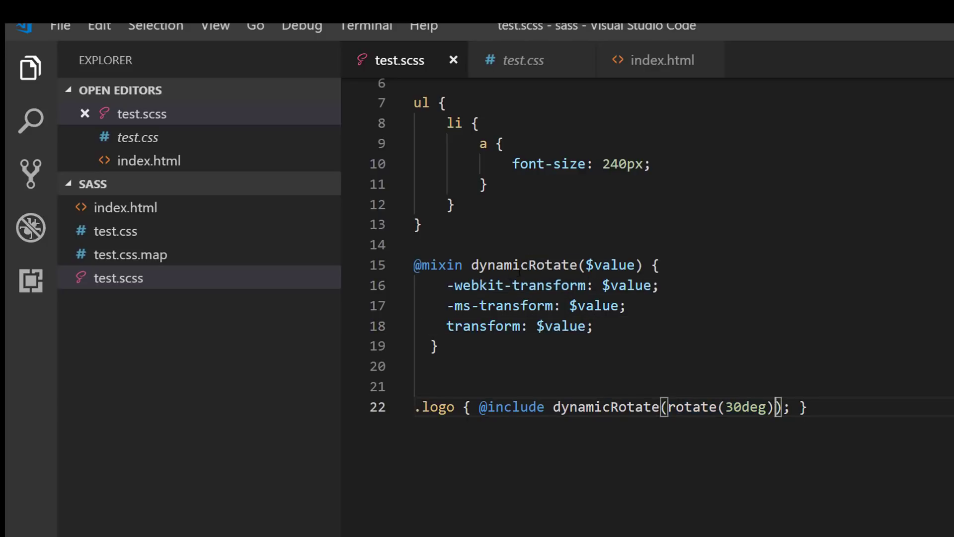
click(454, 407)
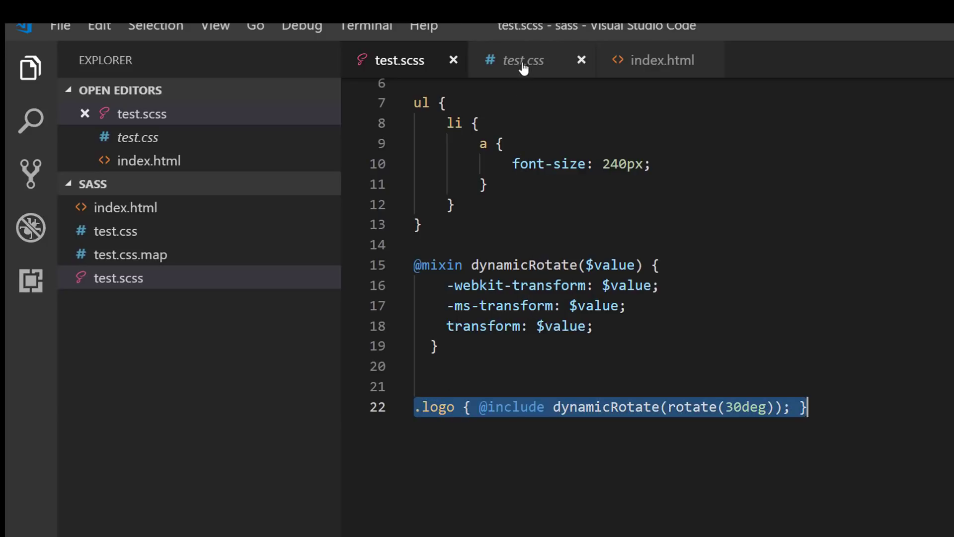
Step: Add class="logo" to the img tag in index.html
click(659, 60)
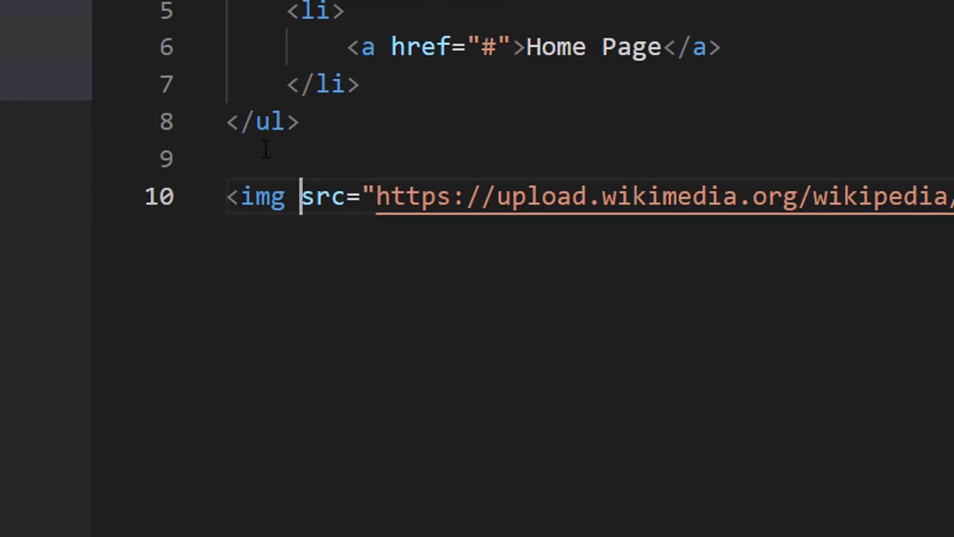
text(class=")
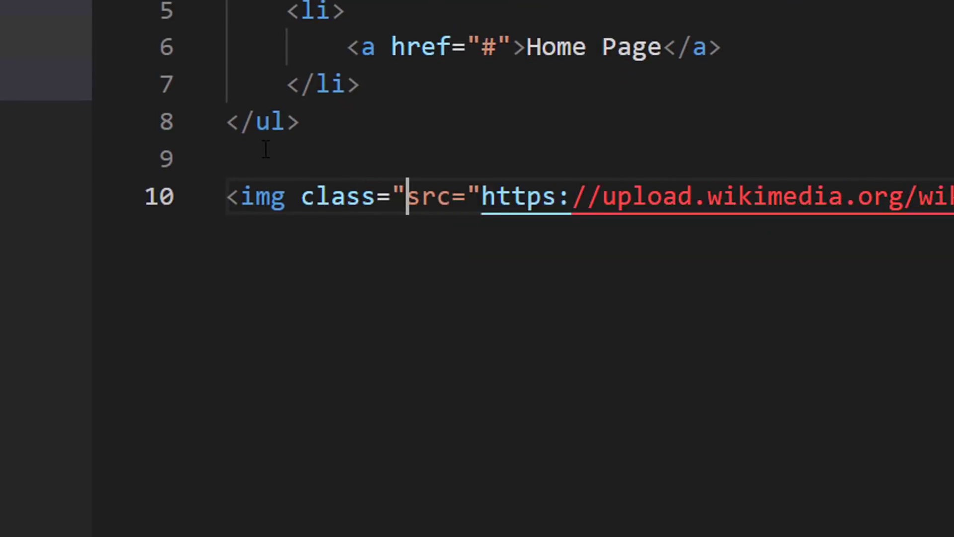
text(logo)
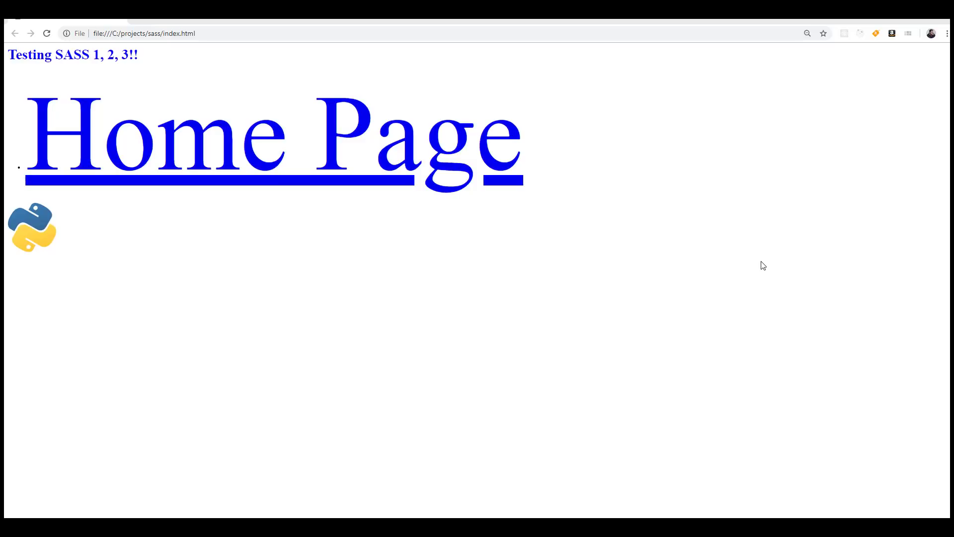
mouse_move(862, 269)
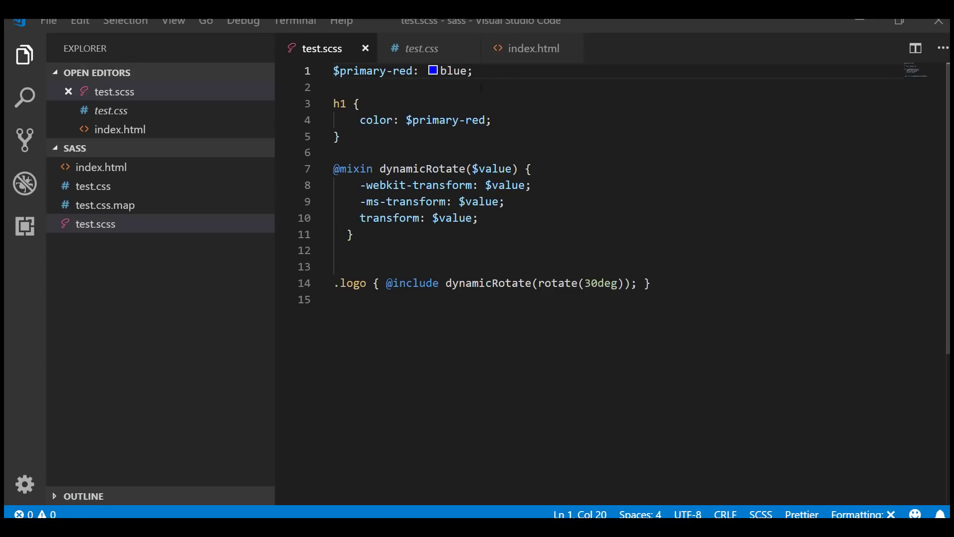
Step: Add a %common-h1 placeholder below $primary-red with Georgia font-family and italic font-style
key(Enter)
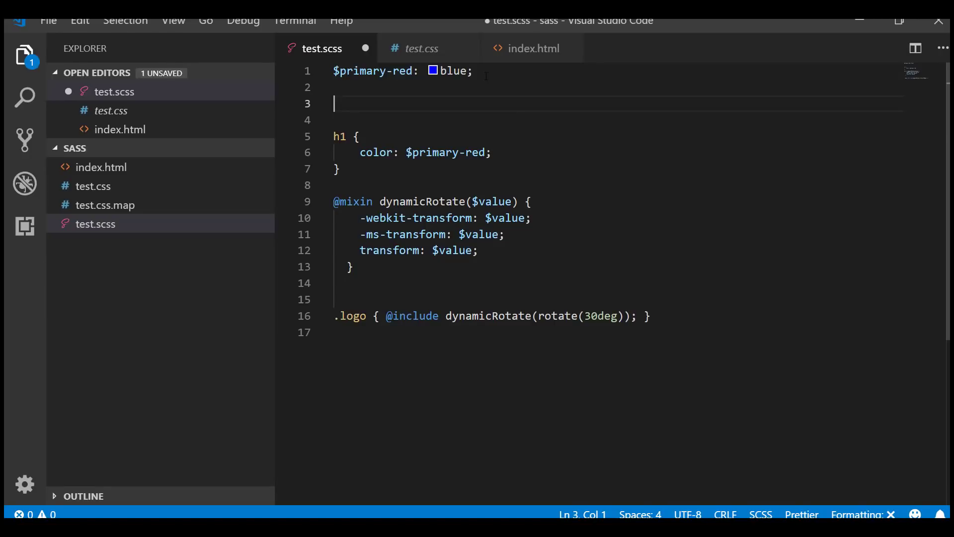
text(%)
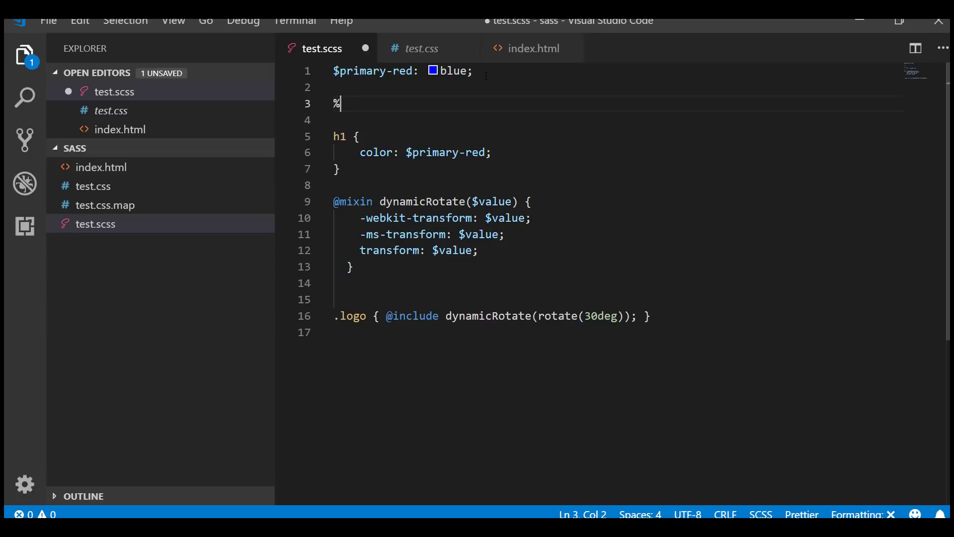
text(common-h1 {)
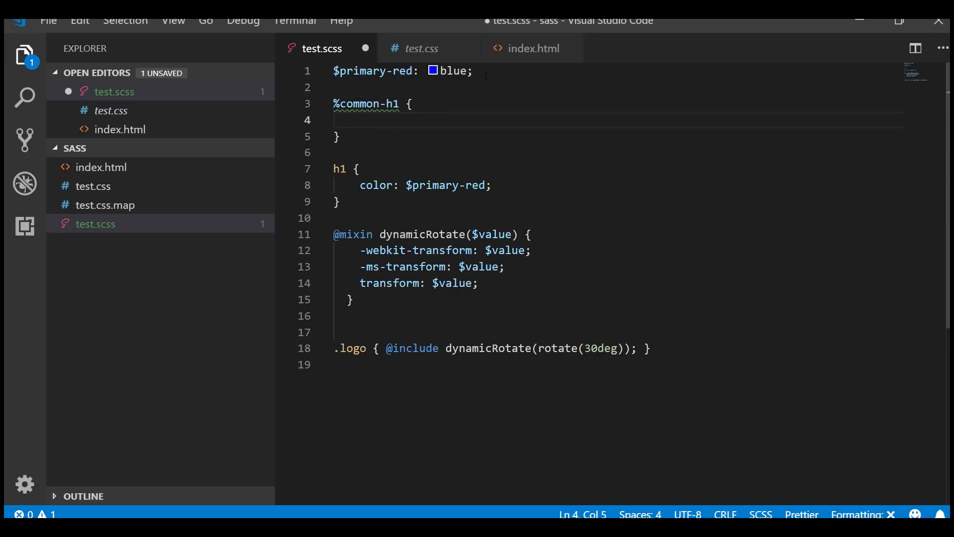
text(font)
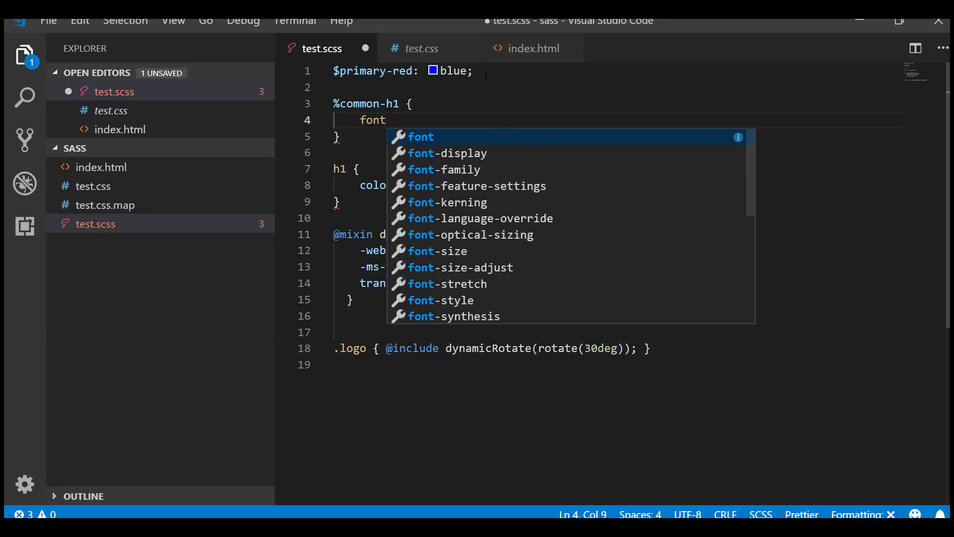
text(-family: ge)
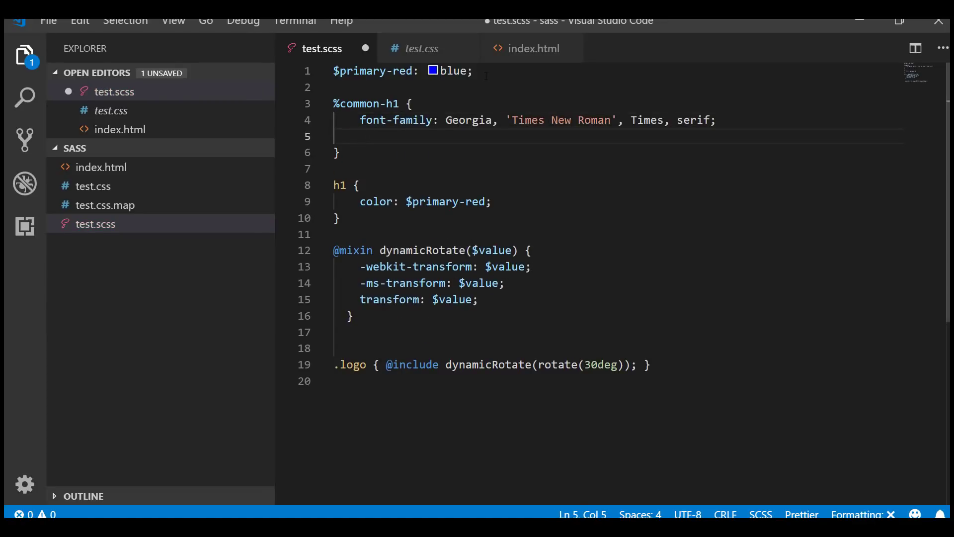
text(font-style: italic;)
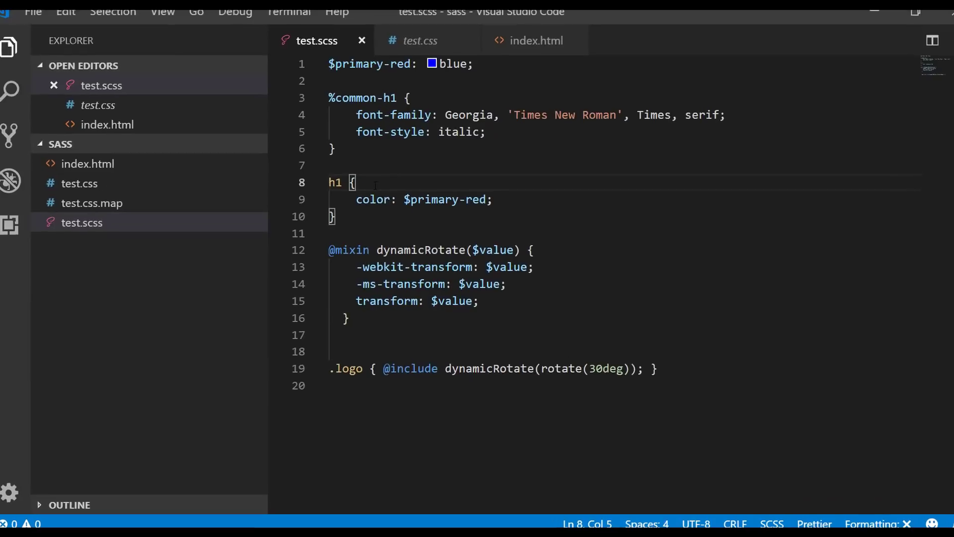
text(@extend)
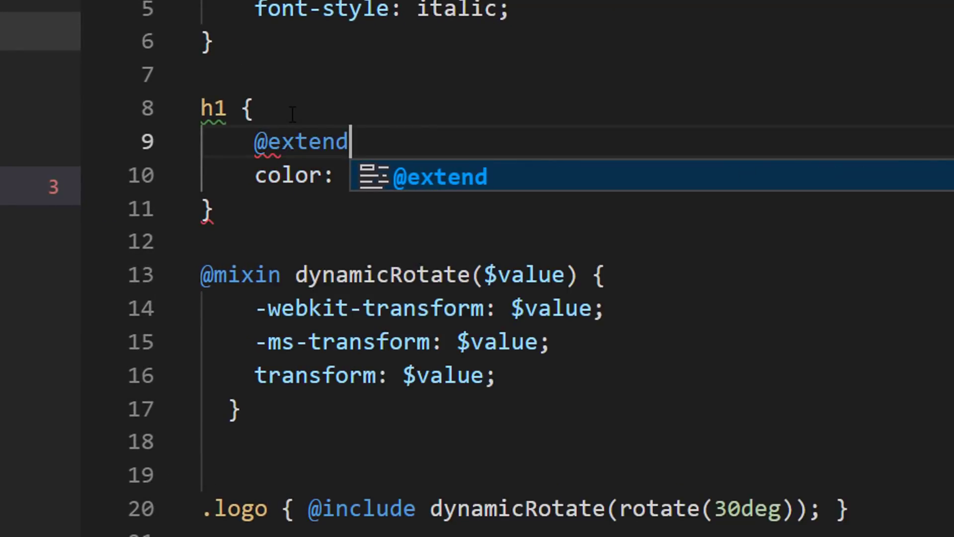
text(5)
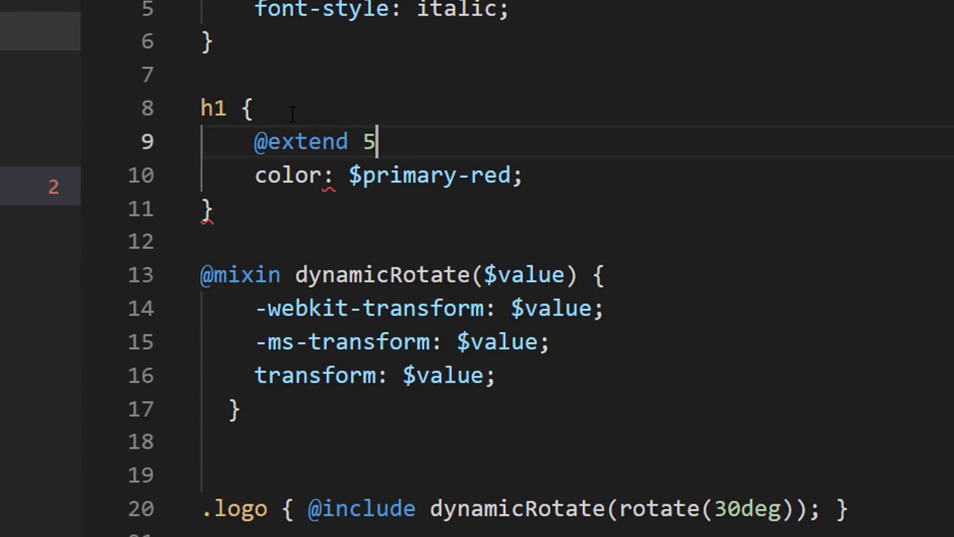
text(%)
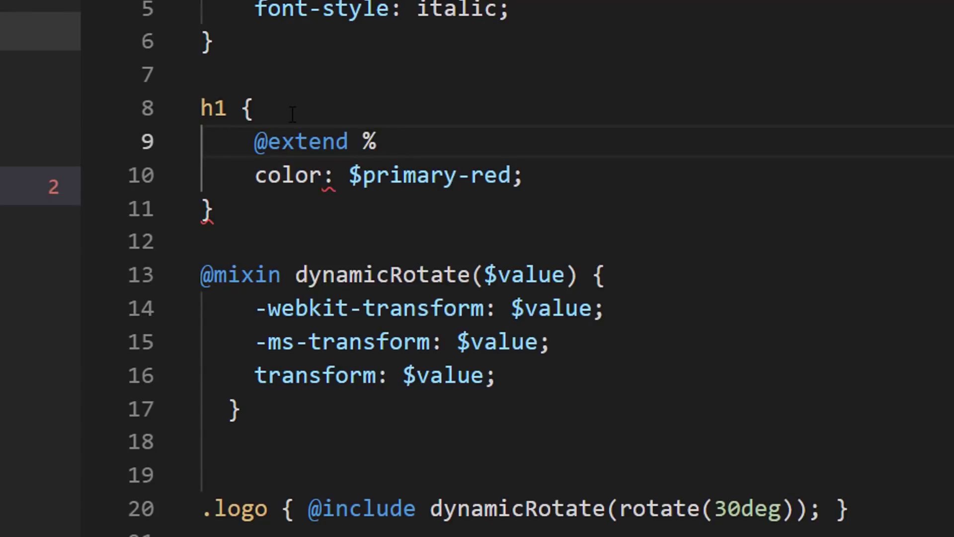
text(common-h1;)
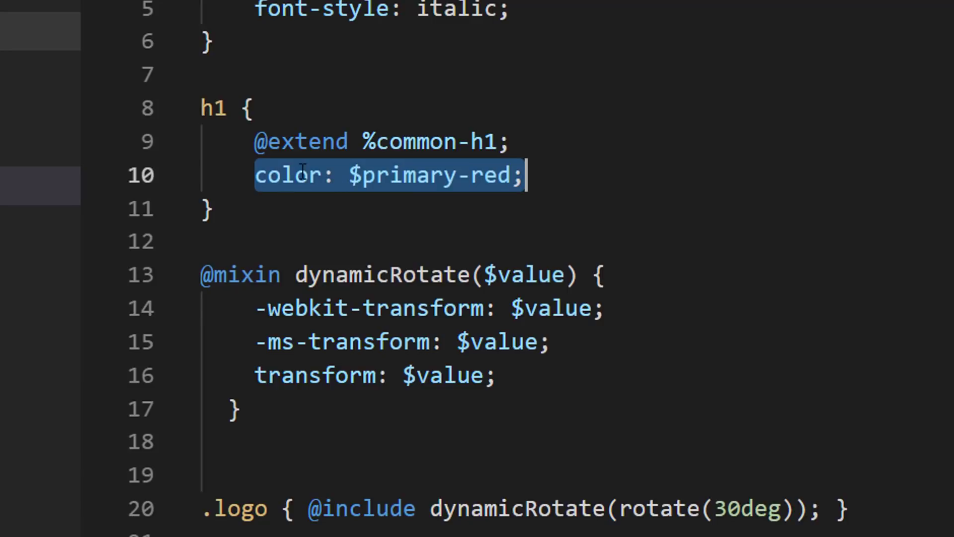
mouse_move(733, 177)
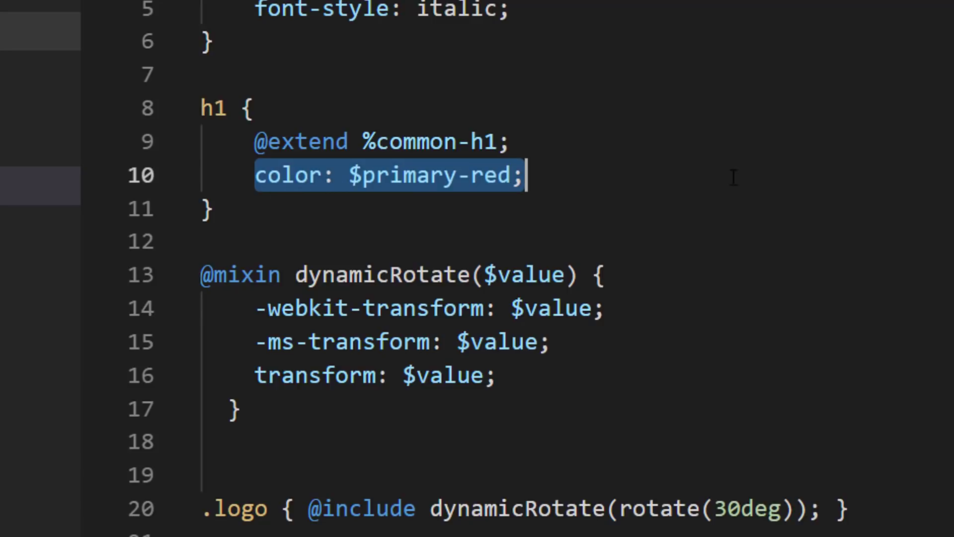